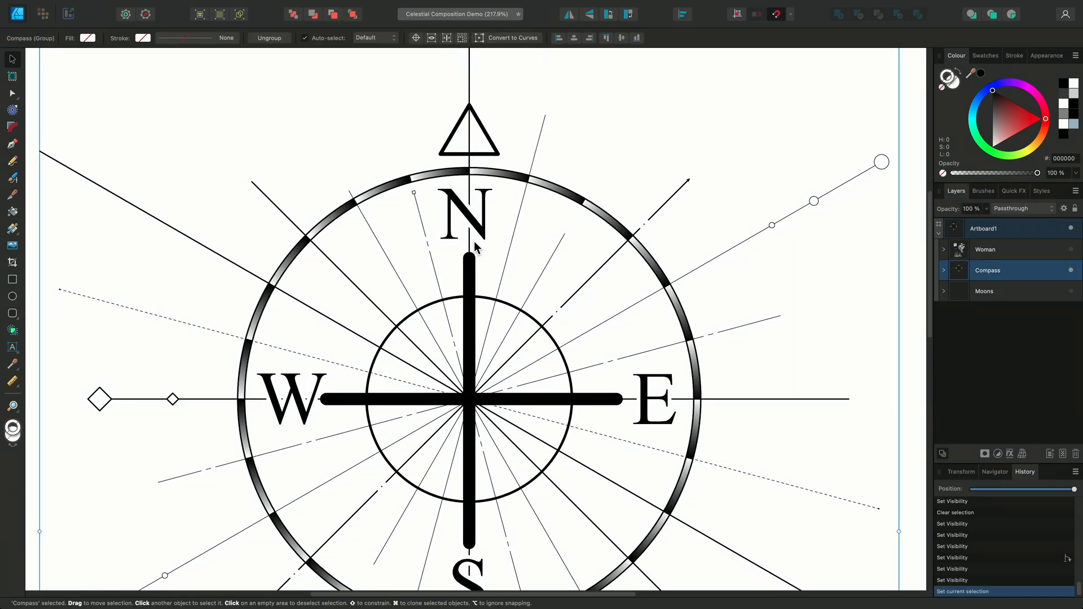
- Draw an unfilled circle from the compass centre out to the cross arm ends with the Ellipse Tool
click(11, 297)
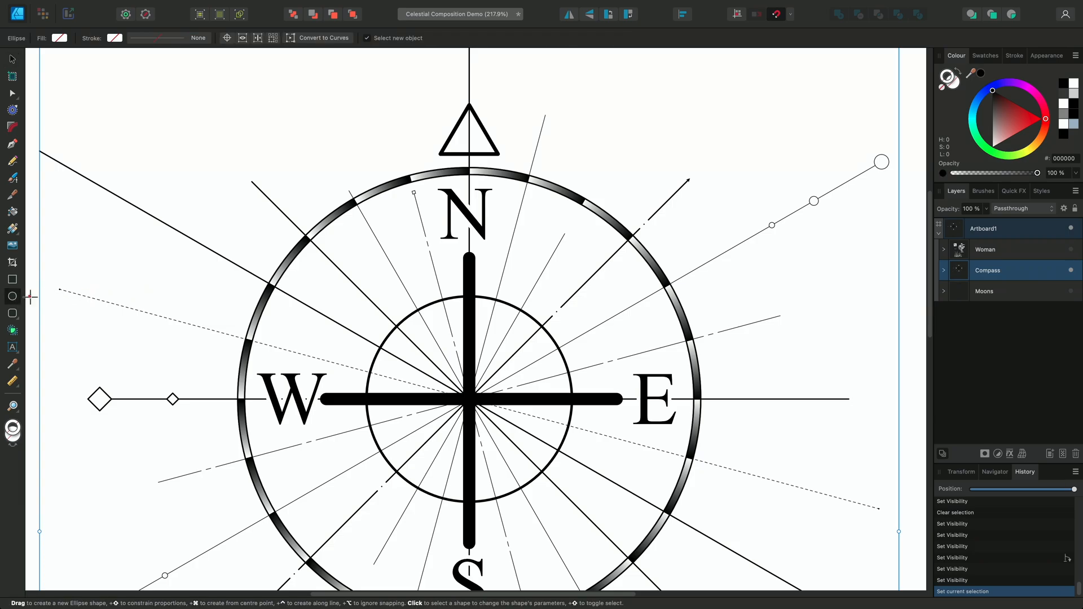
key(shift)
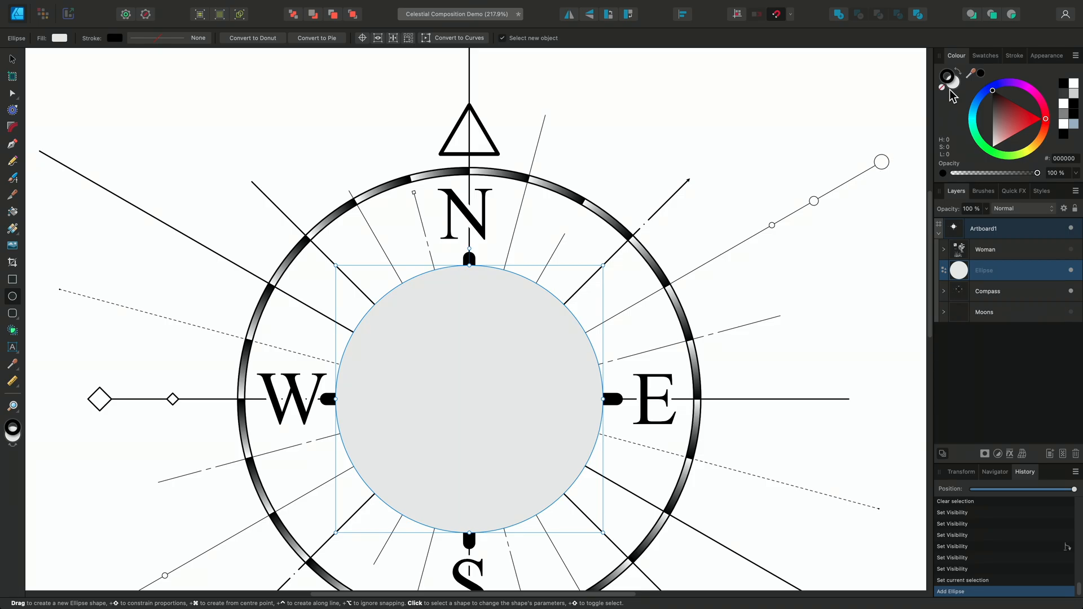
mouse_move(950, 93)
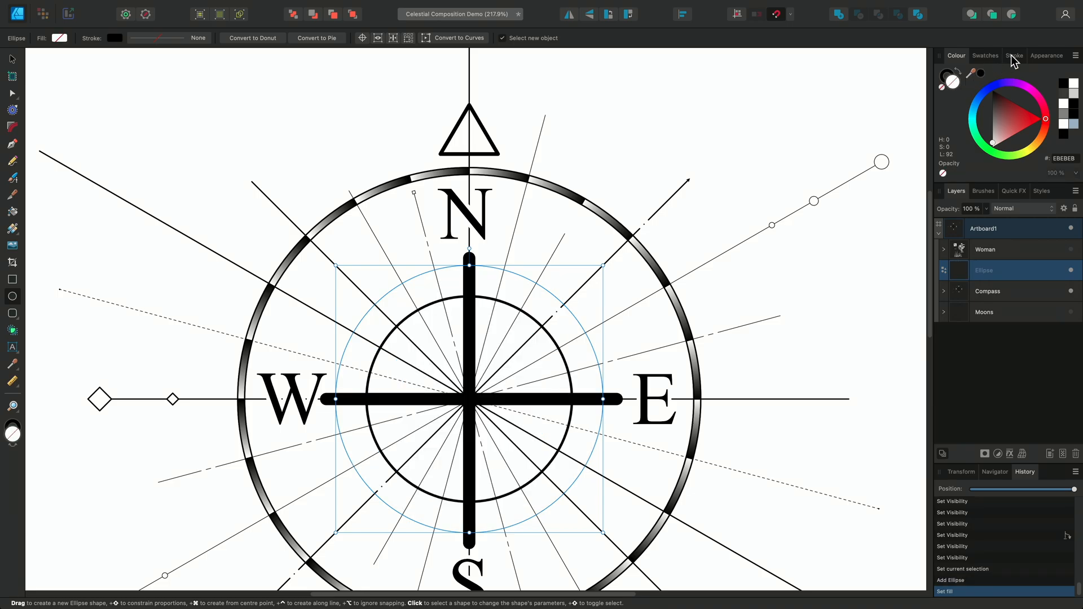
- Give the new circle a dark 3 pt outline via the Stroke panel
click(1014, 56)
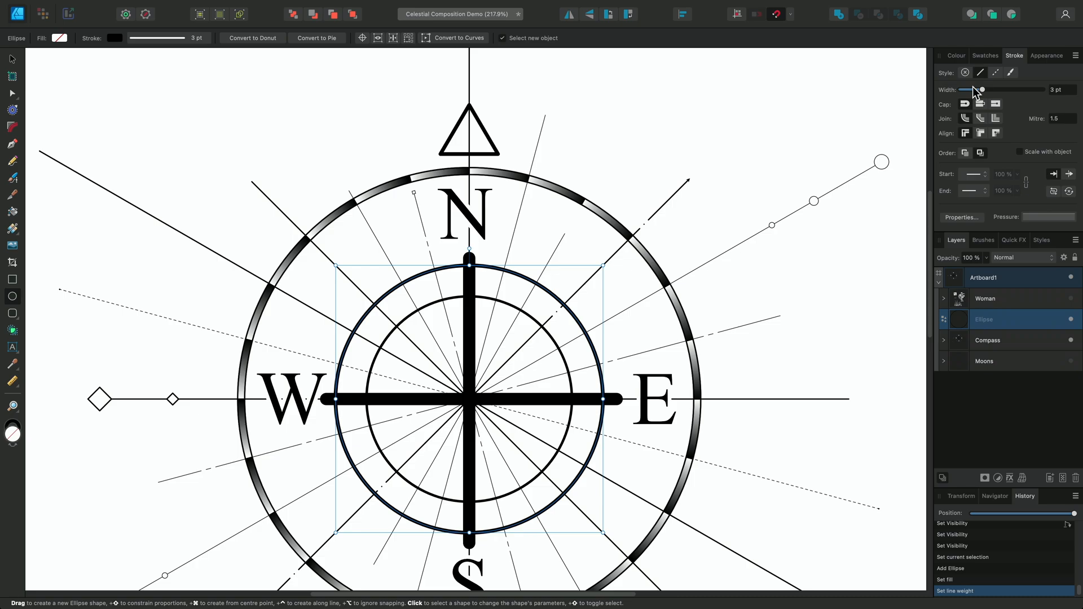
click(956, 55)
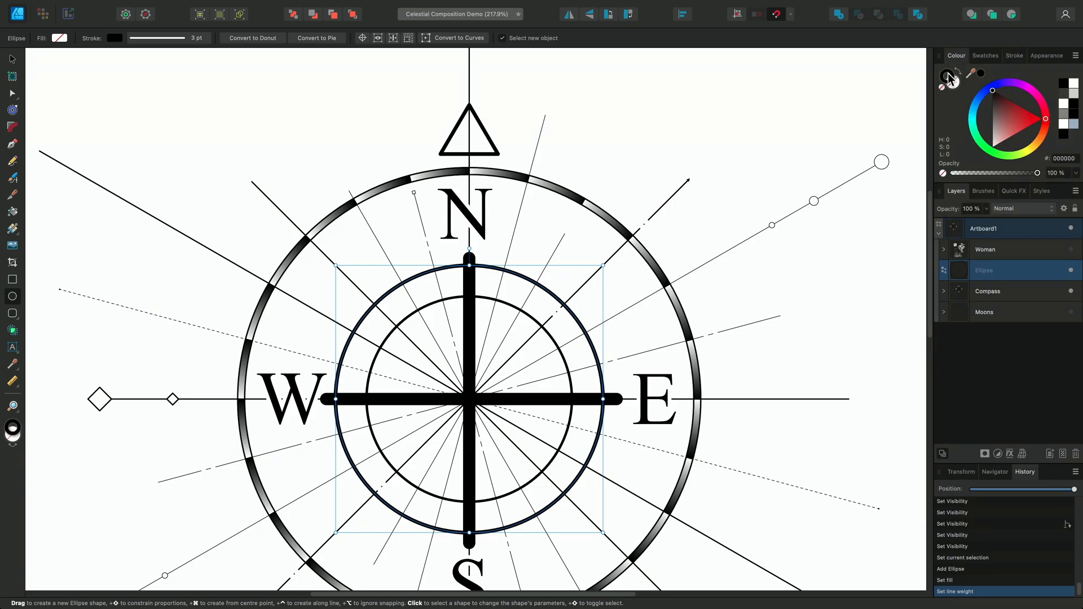
click(1013, 55)
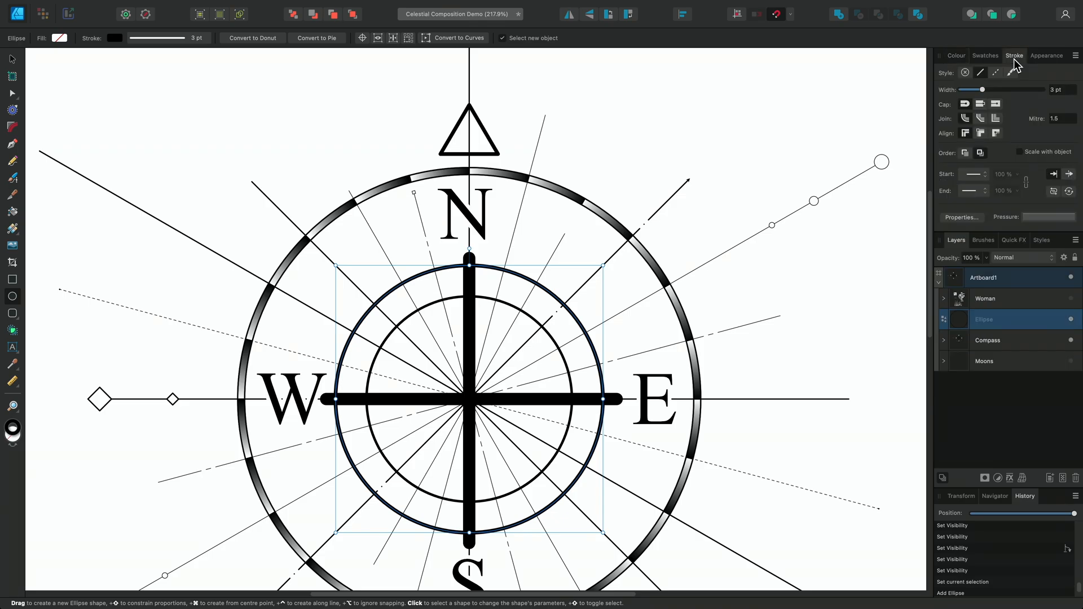
mouse_move(996, 72)
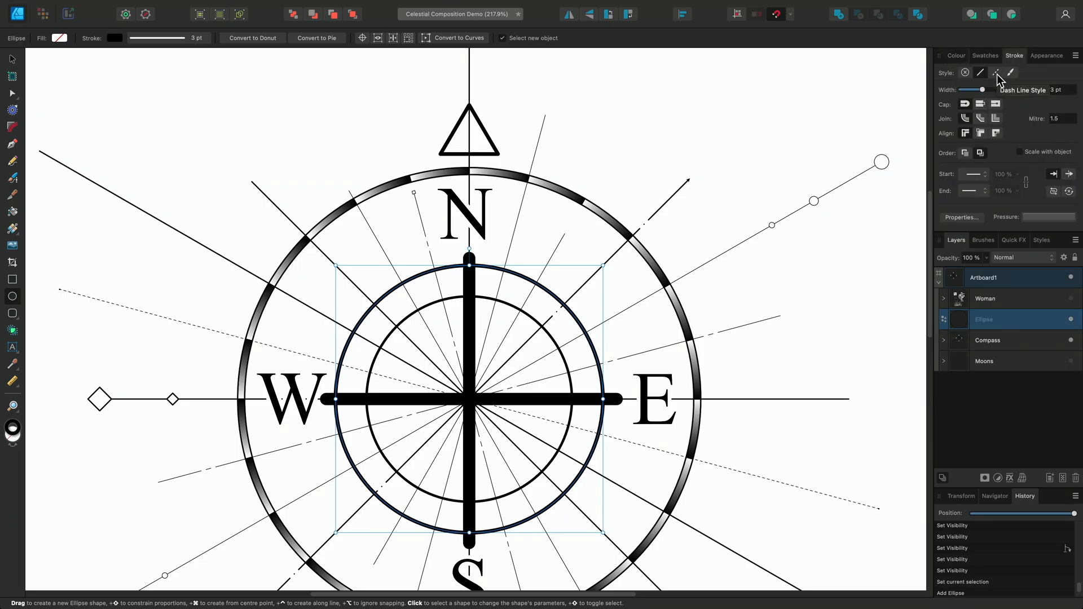
mouse_move(564, 297)
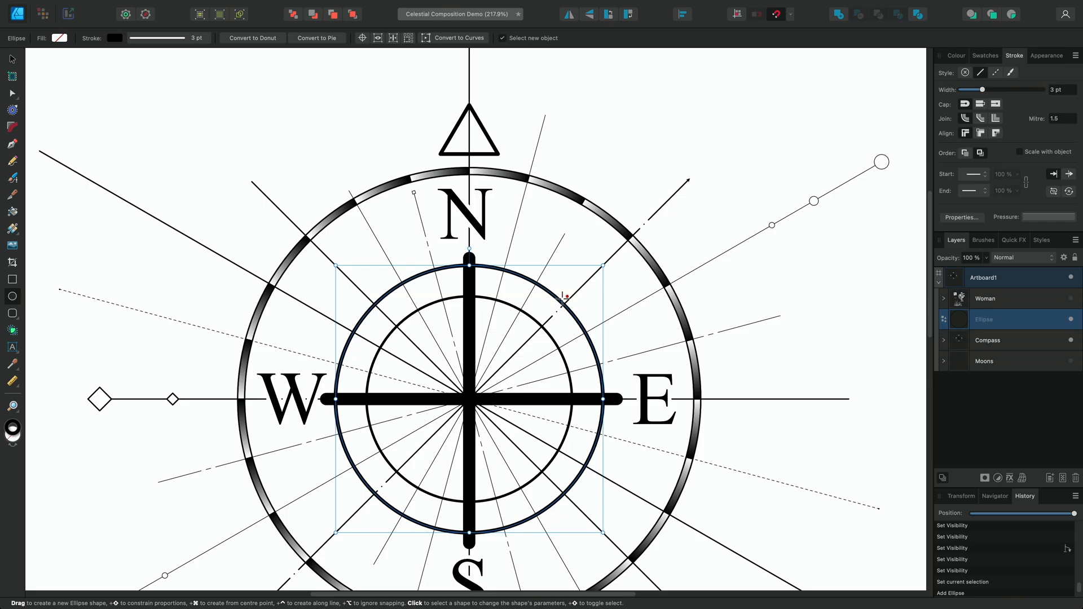
- Select the inner compass circle and switch its stroke to the Dash Line Style
key(v)
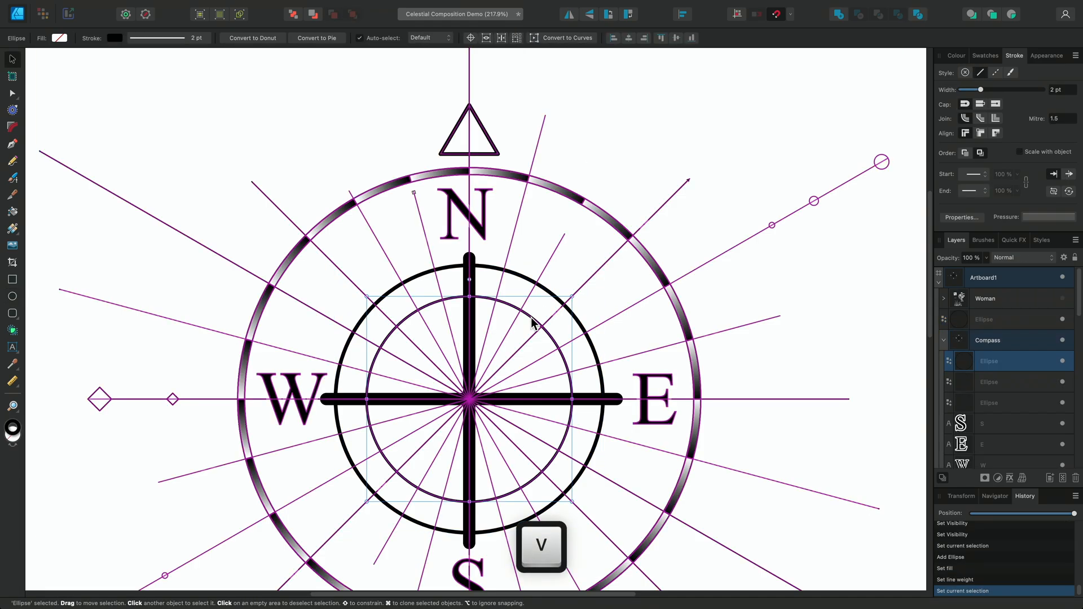
click(995, 72)
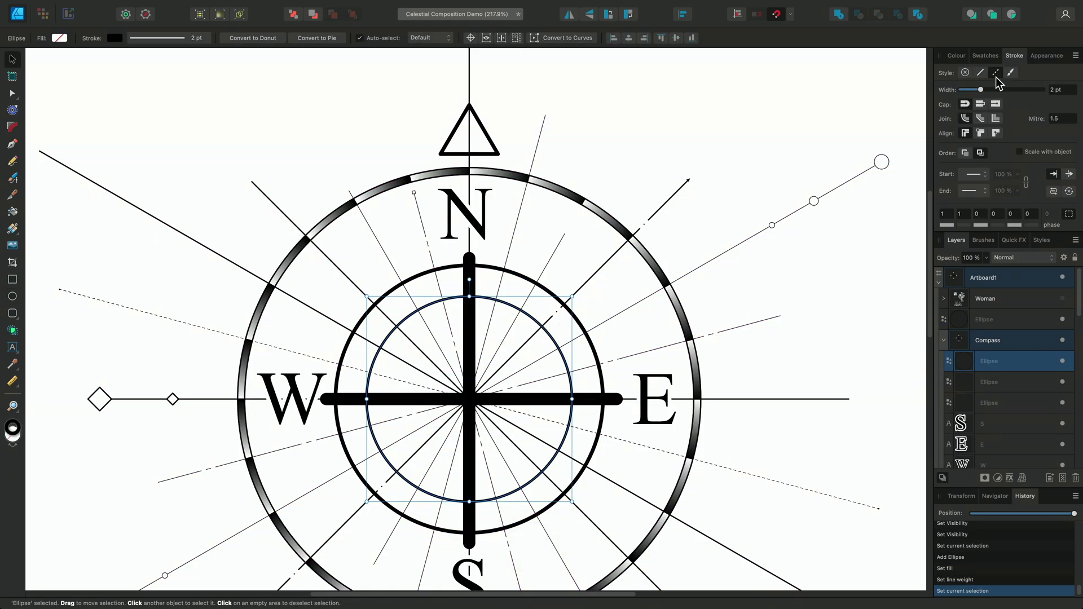
click(995, 72)
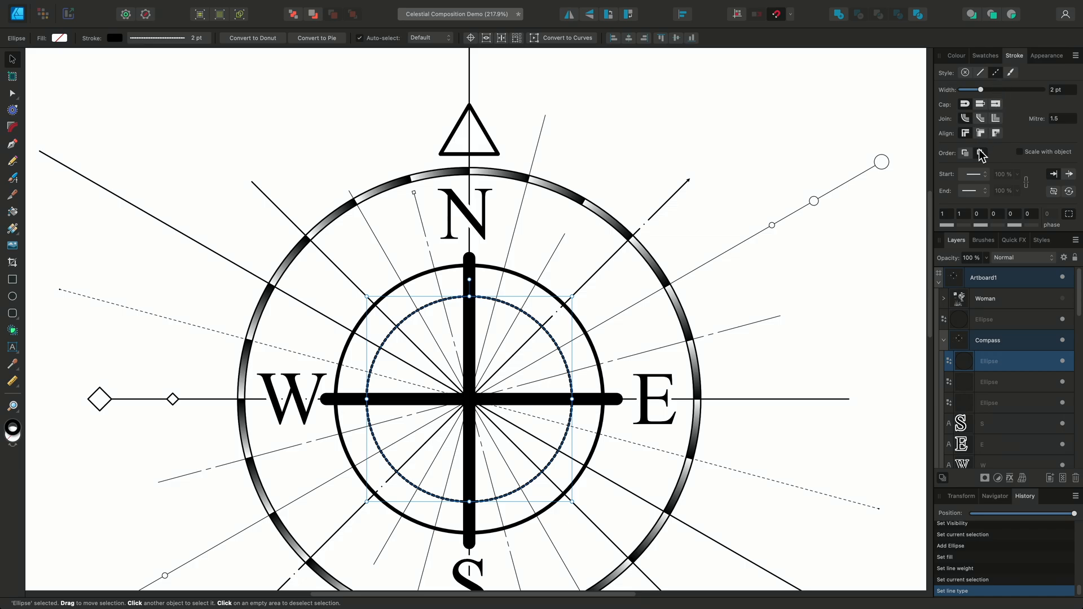
click(979, 152)
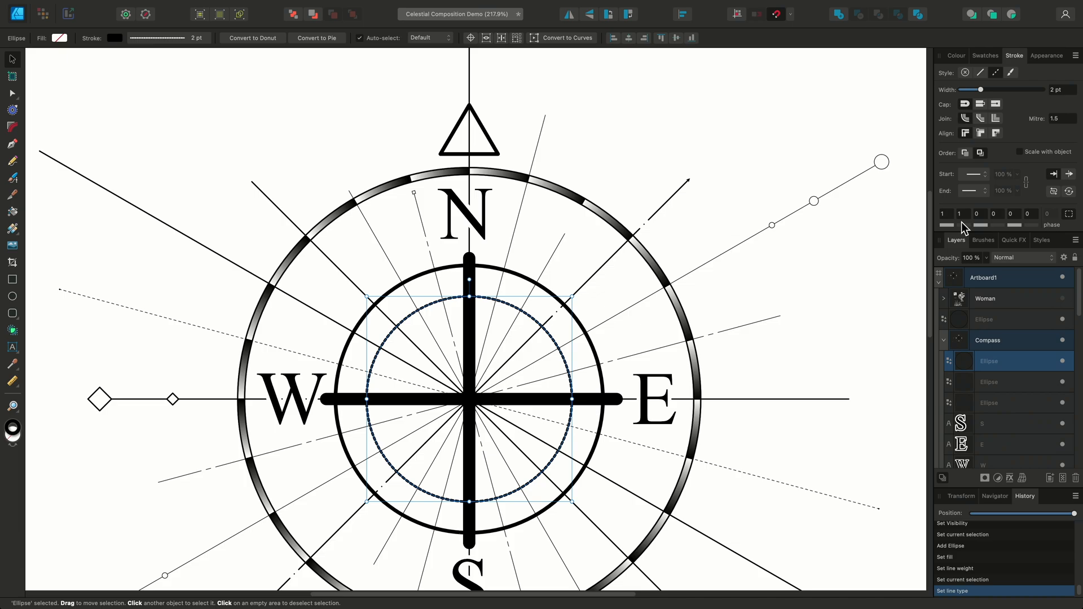
mouse_move(950, 233)
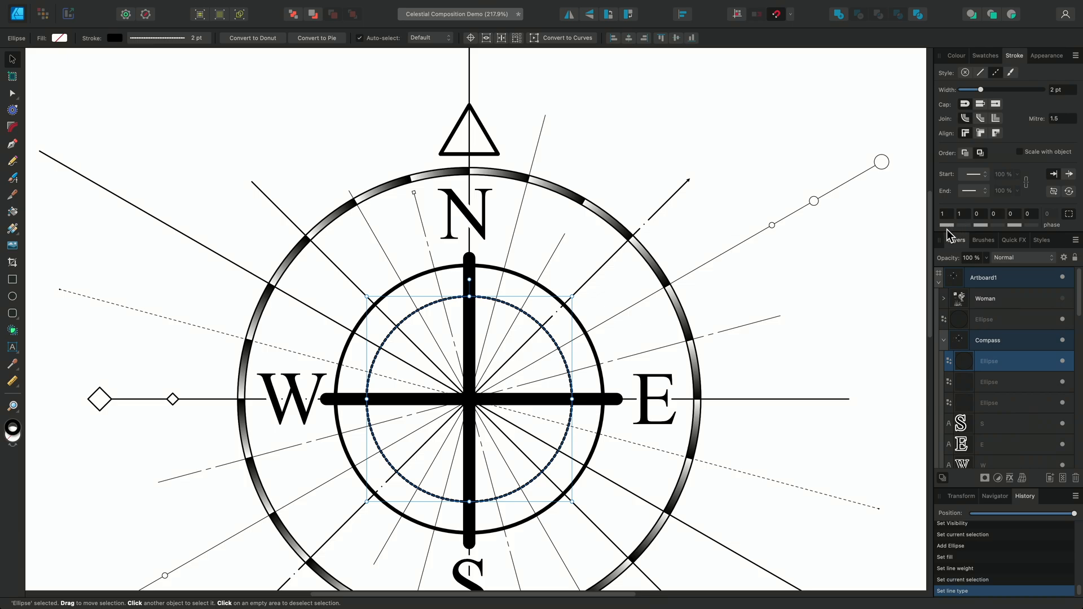
mouse_move(965, 234)
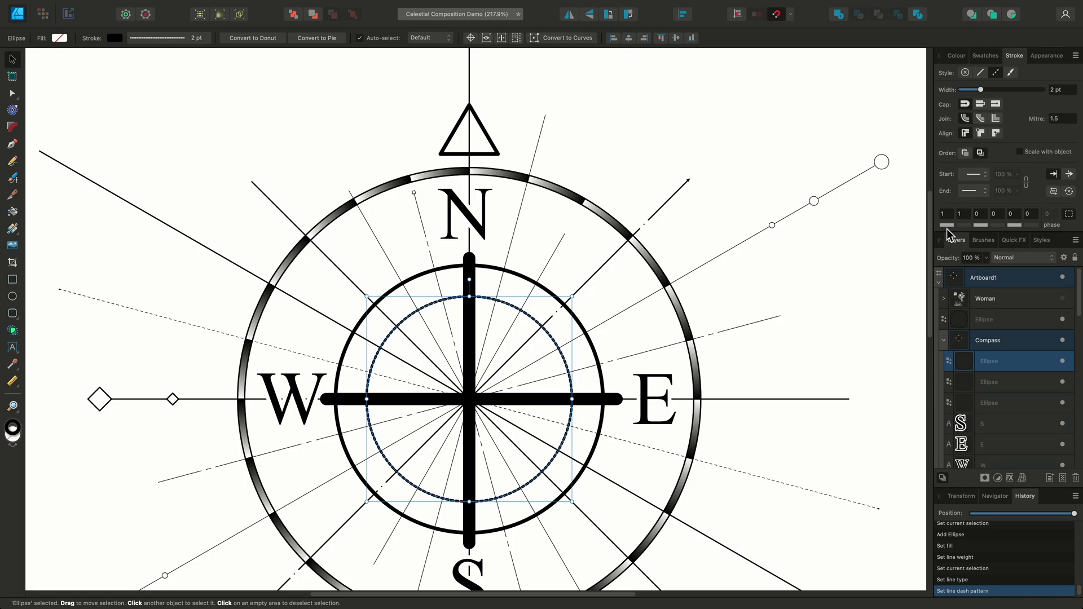
- Set the dash pattern to 5 dash and 3 gap and confirm it
click(941, 213)
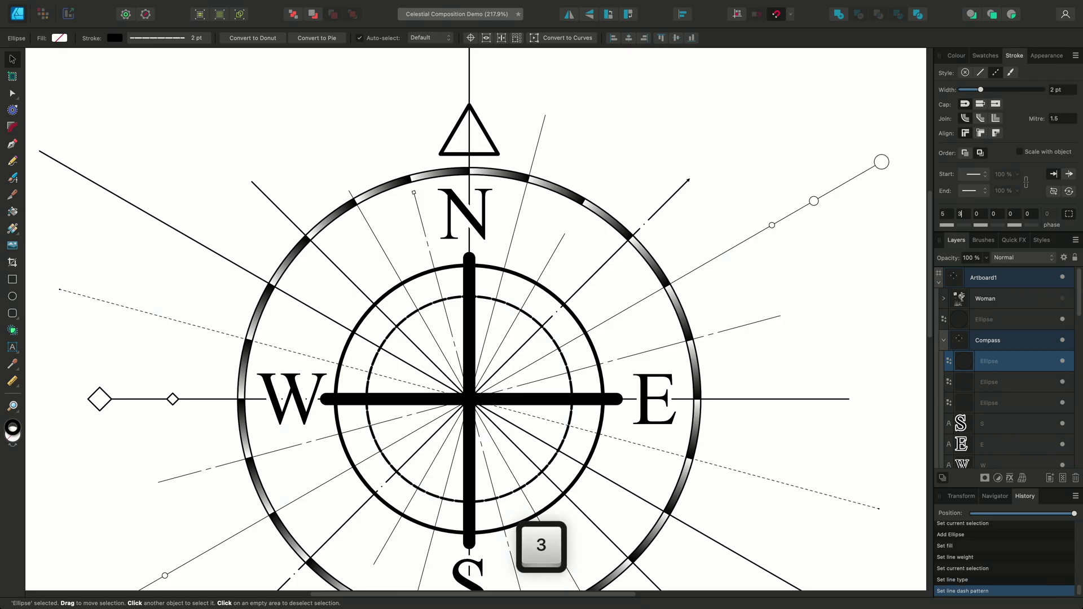
key(return)
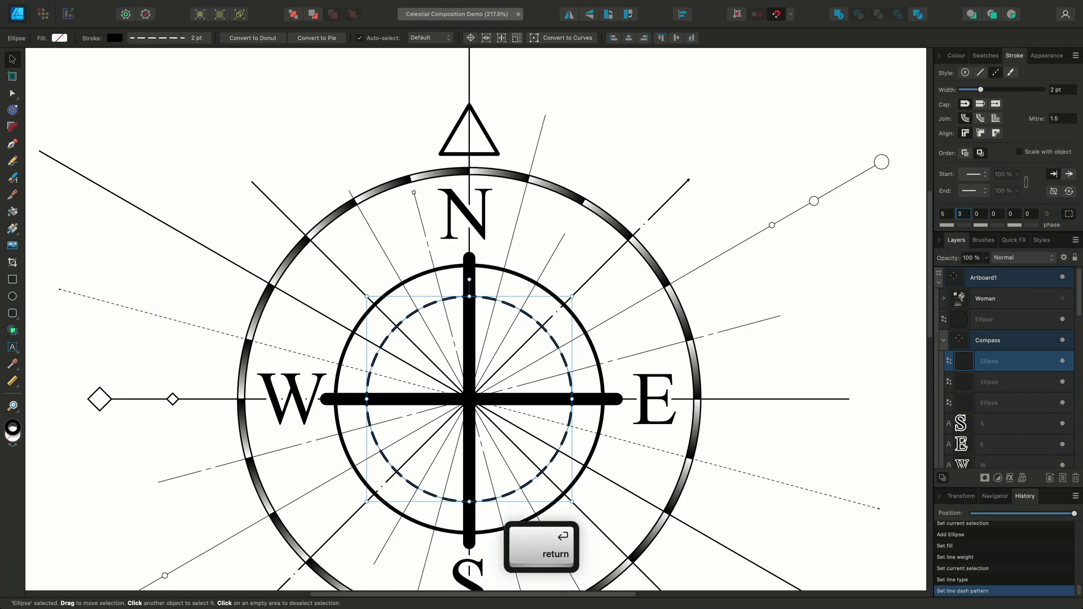
key(return)
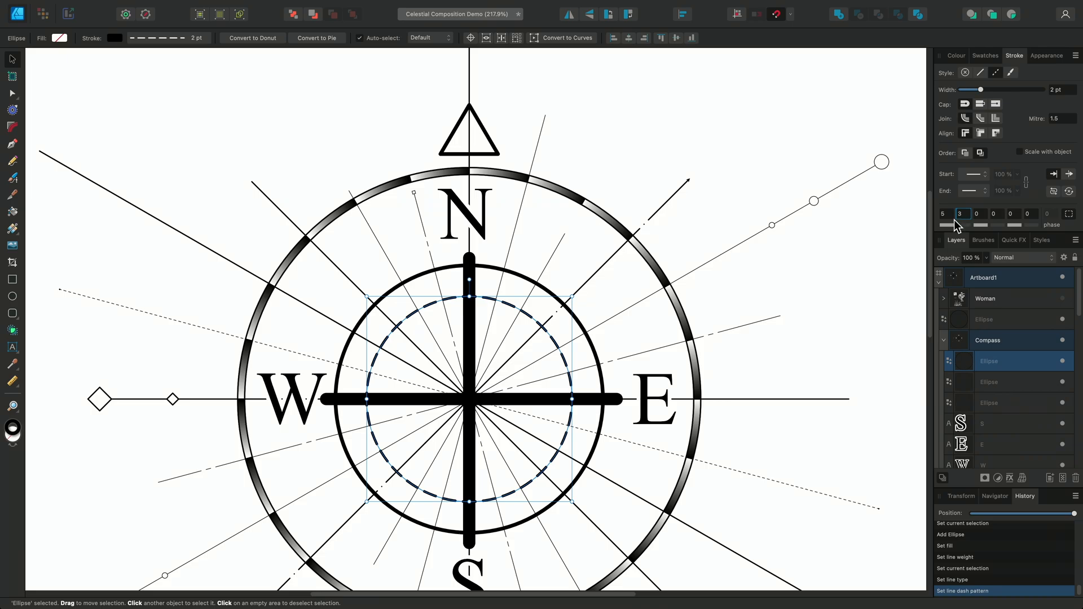
mouse_move(578, 385)
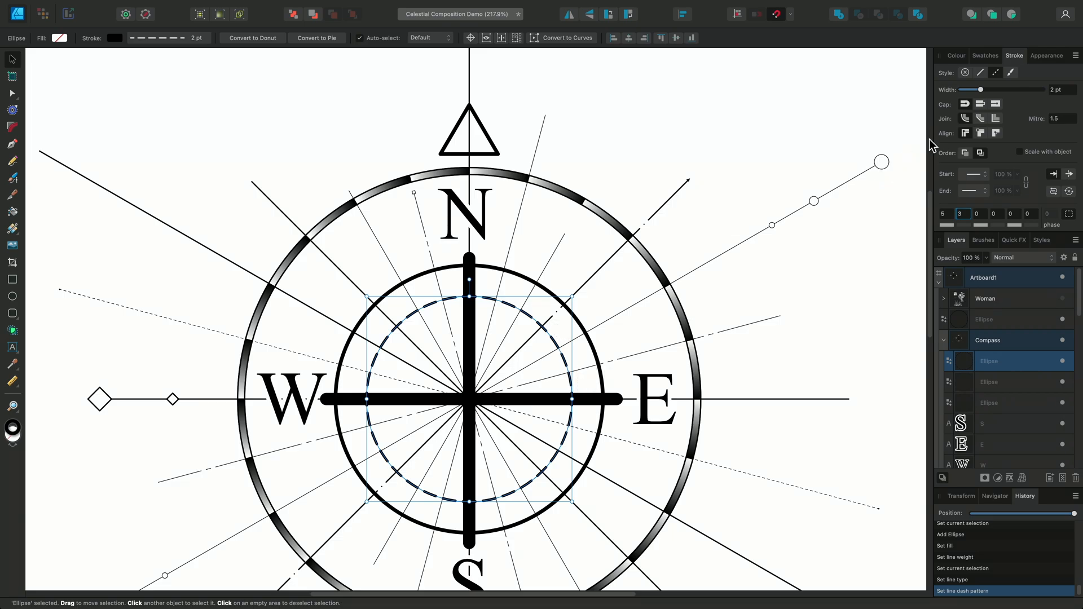
mouse_move(965, 103)
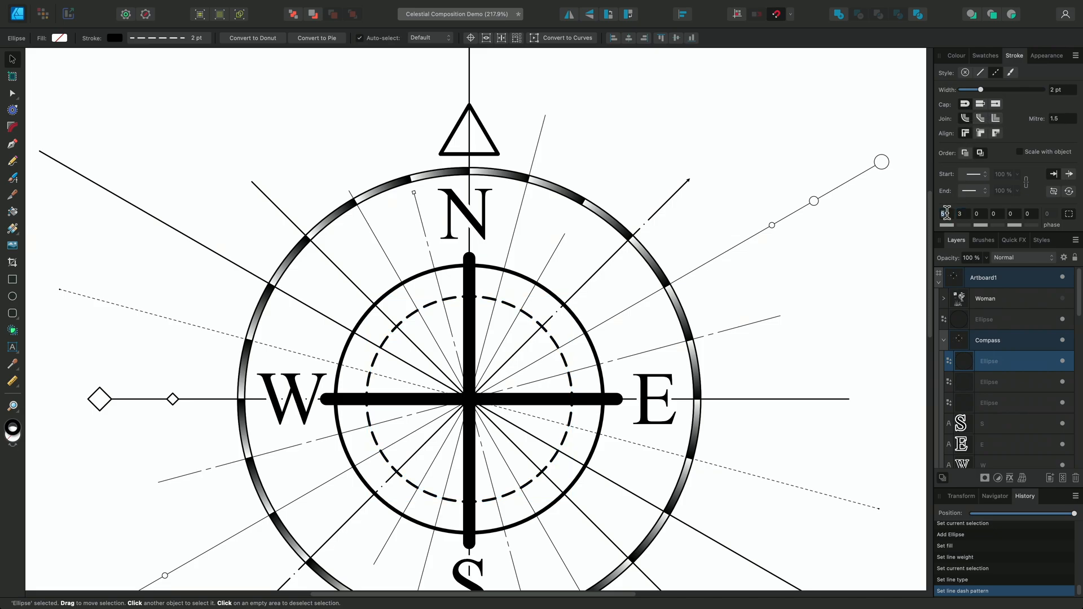
- Set the first dash value to 0 and the phase to 0 so the inner circle becomes round dots
key(return)
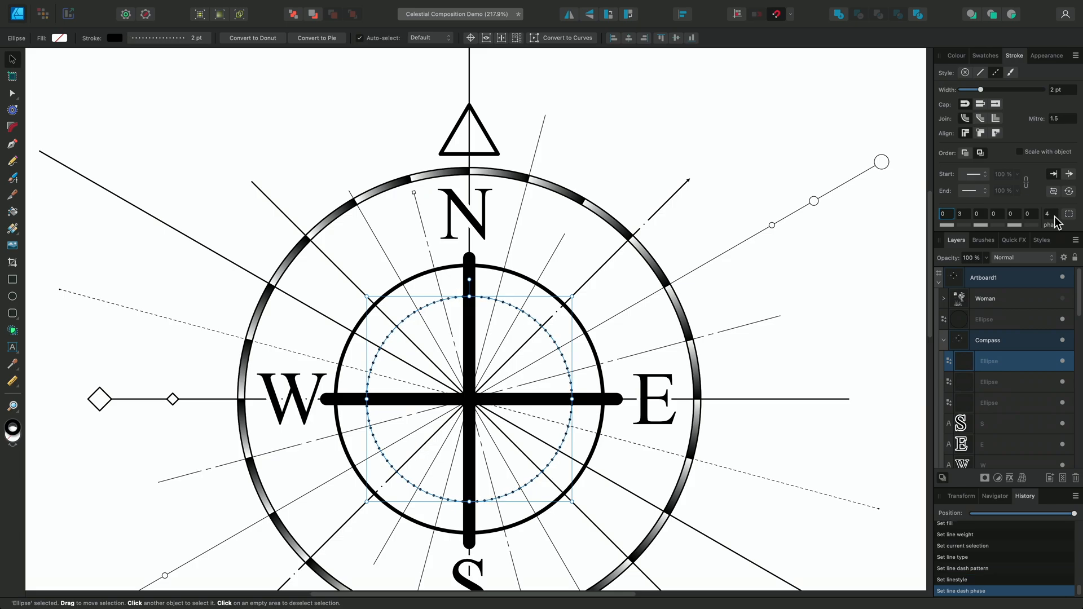
click(1048, 213)
text(0)
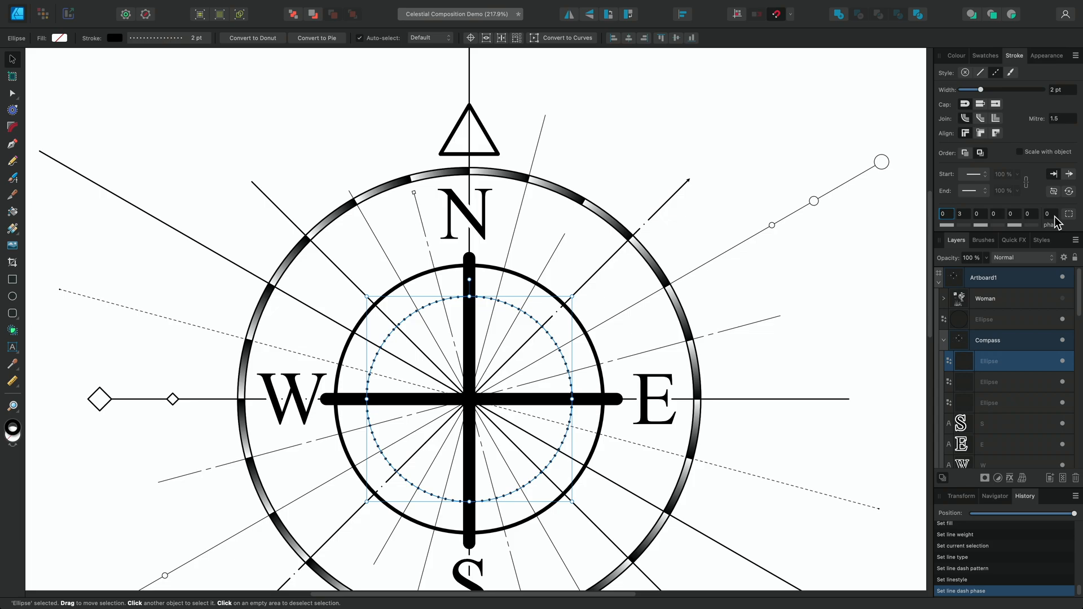
mouse_move(567, 167)
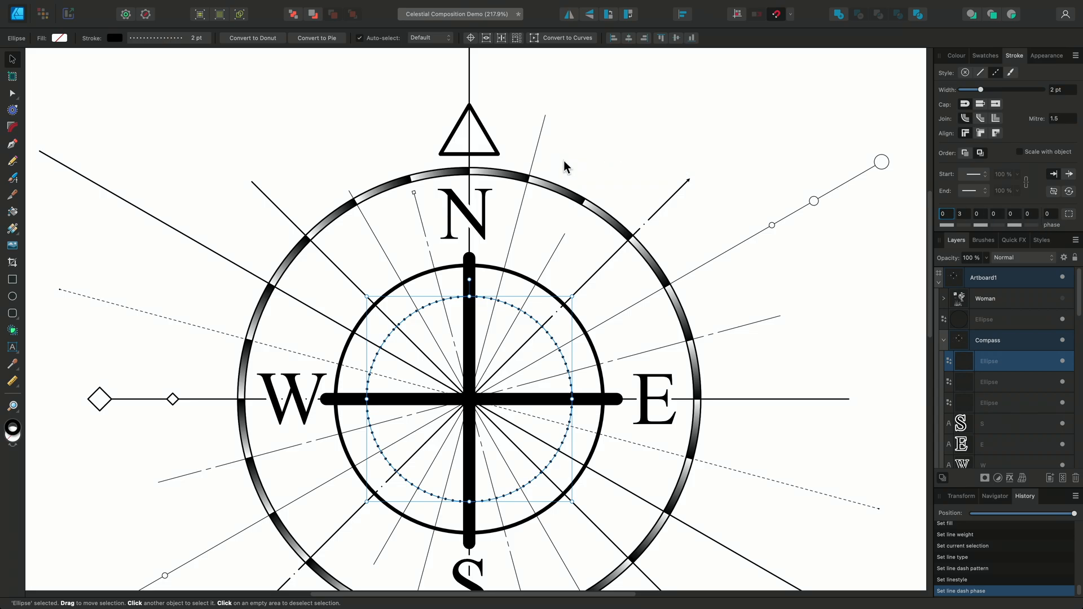
- Give the triangle above the N a bold dashed outline of short dashes and small gaps
click(469, 134)
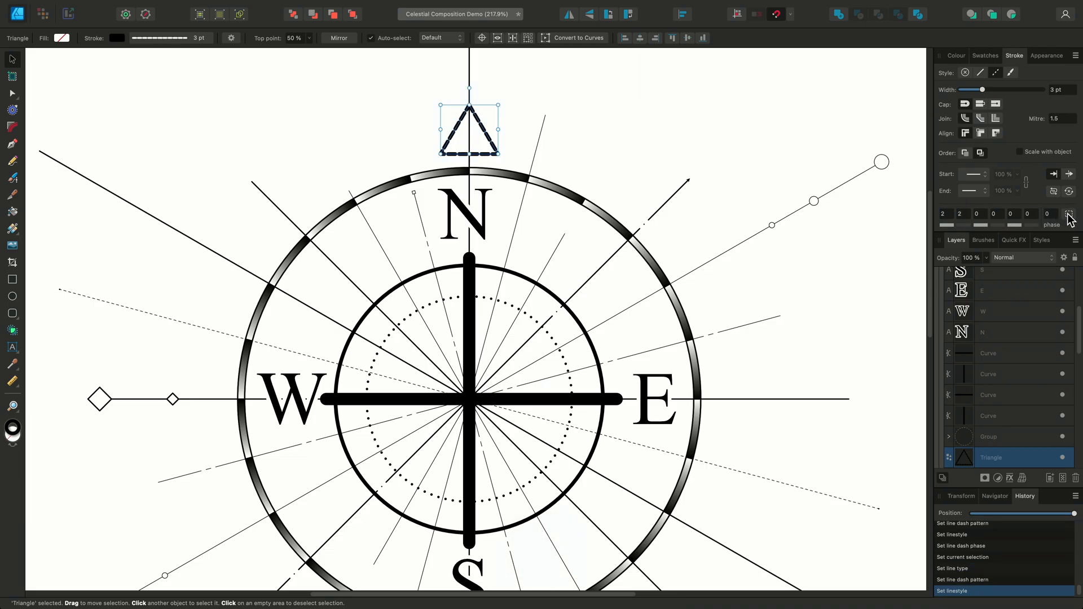
key(return)
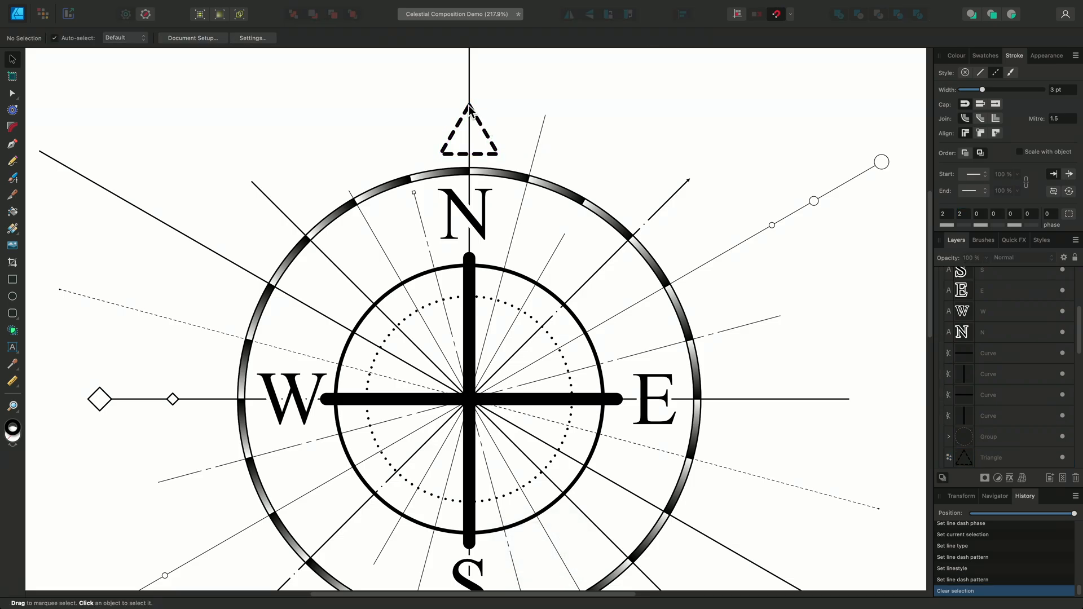
mouse_move(492, 155)
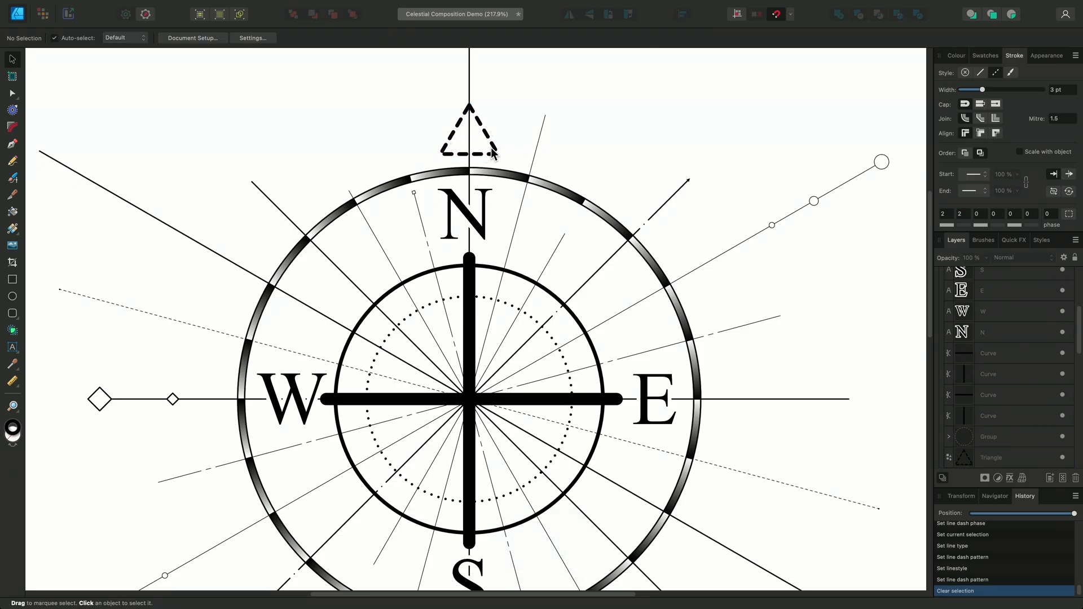
click(470, 131)
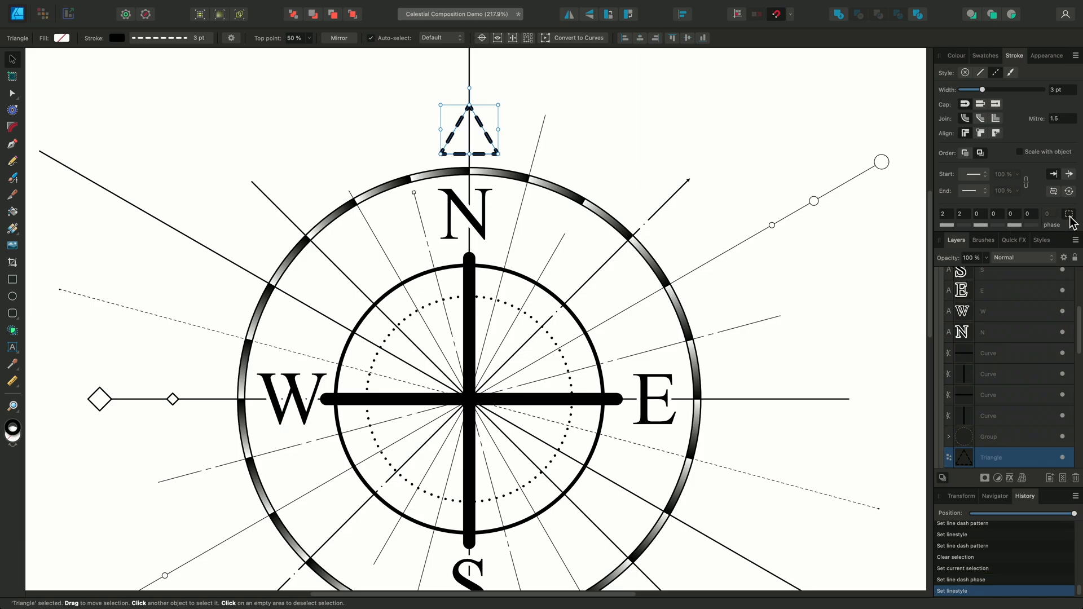
mouse_move(542, 175)
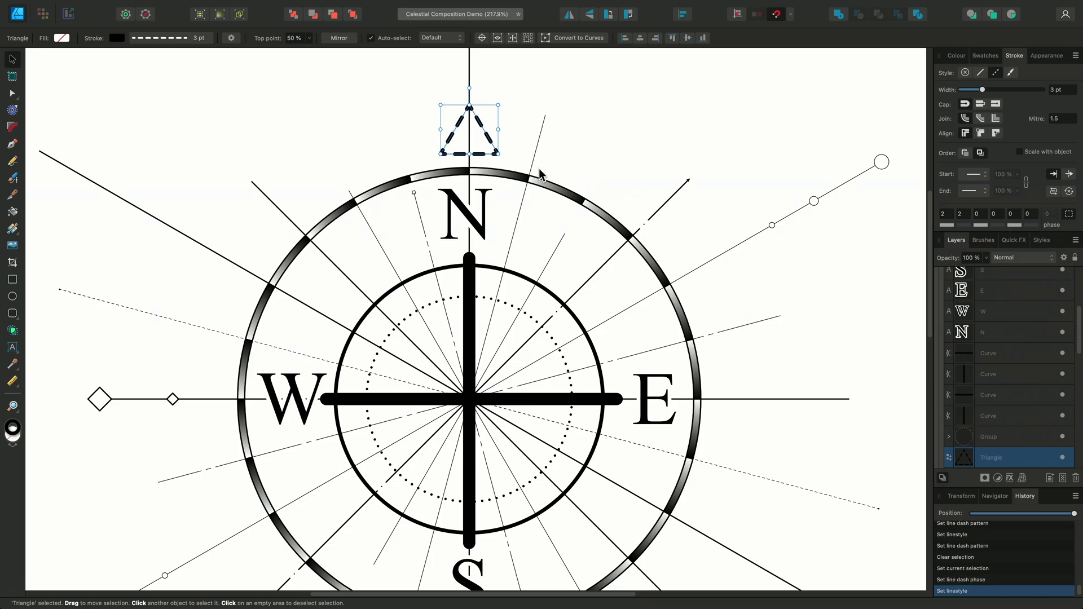
click(539, 173)
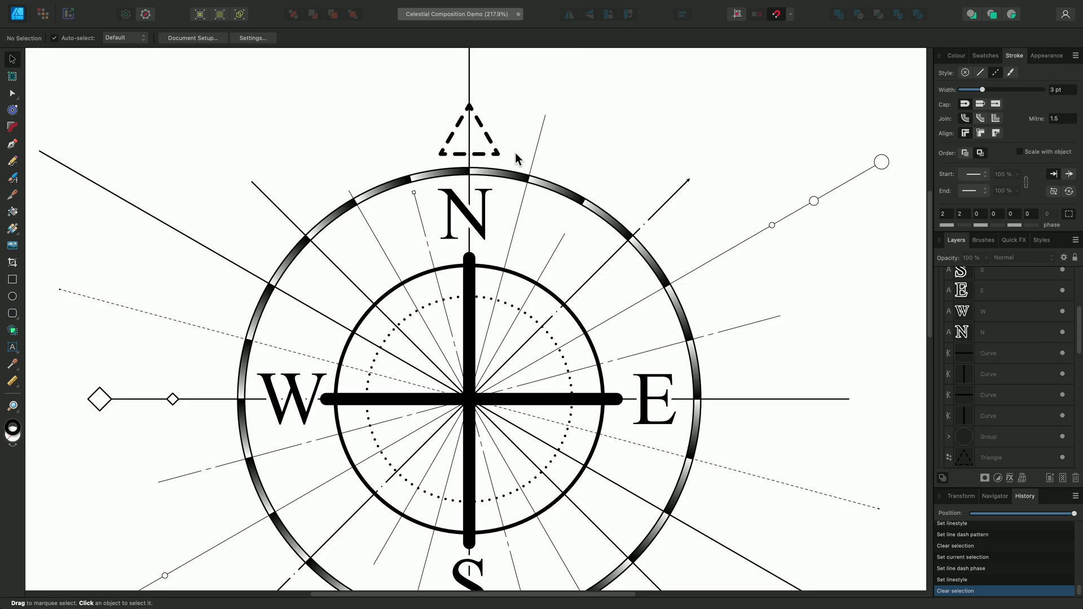
mouse_move(472, 170)
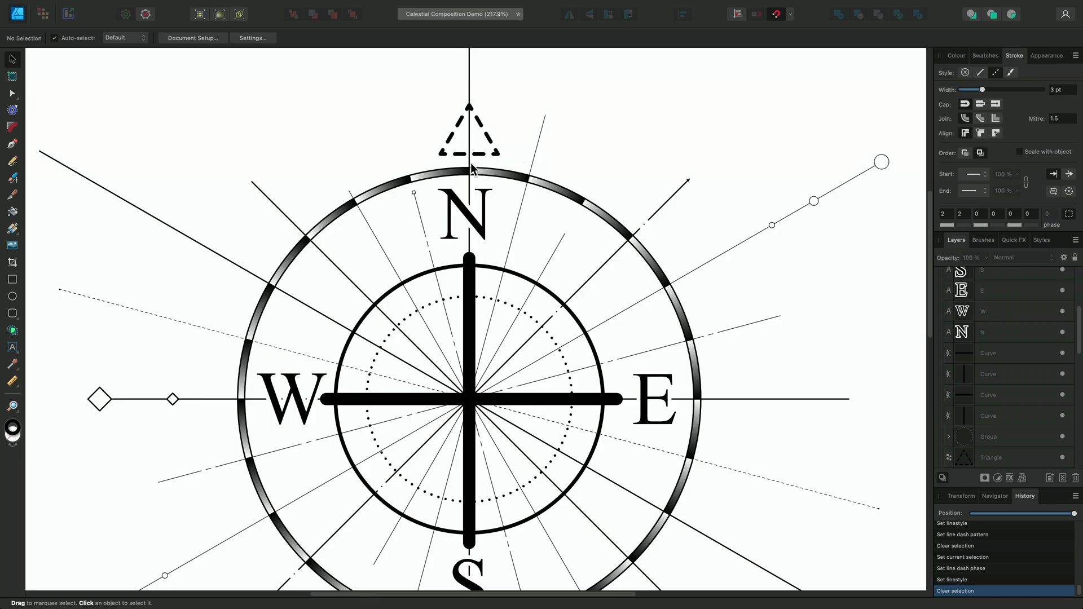
- Make the upper-left diagonal compass line a dash-dot stroke with values 15 5 0 5 30 5
click(277, 208)
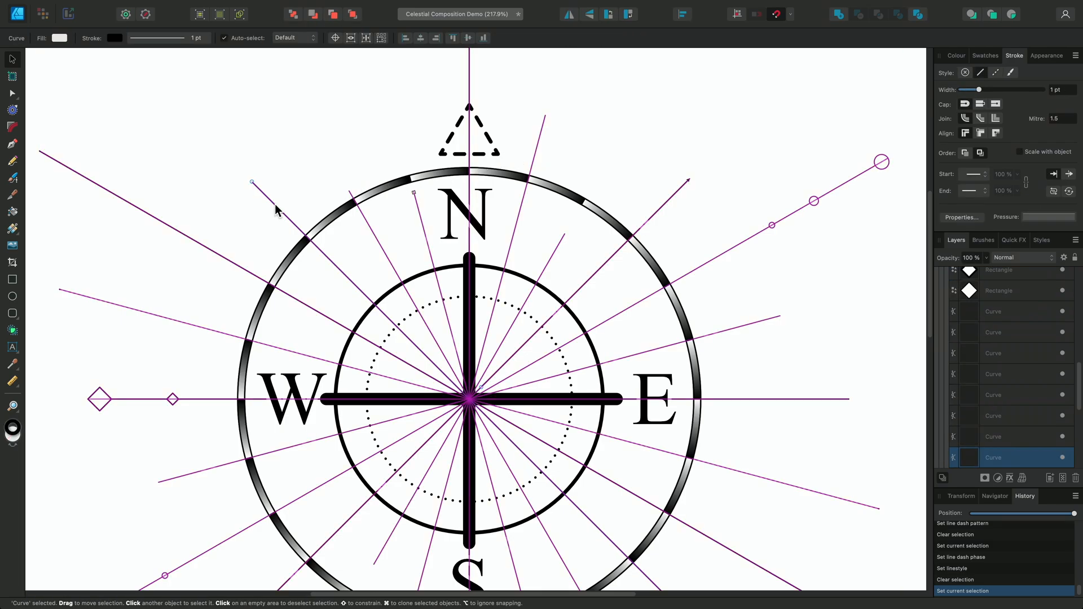
click(995, 73)
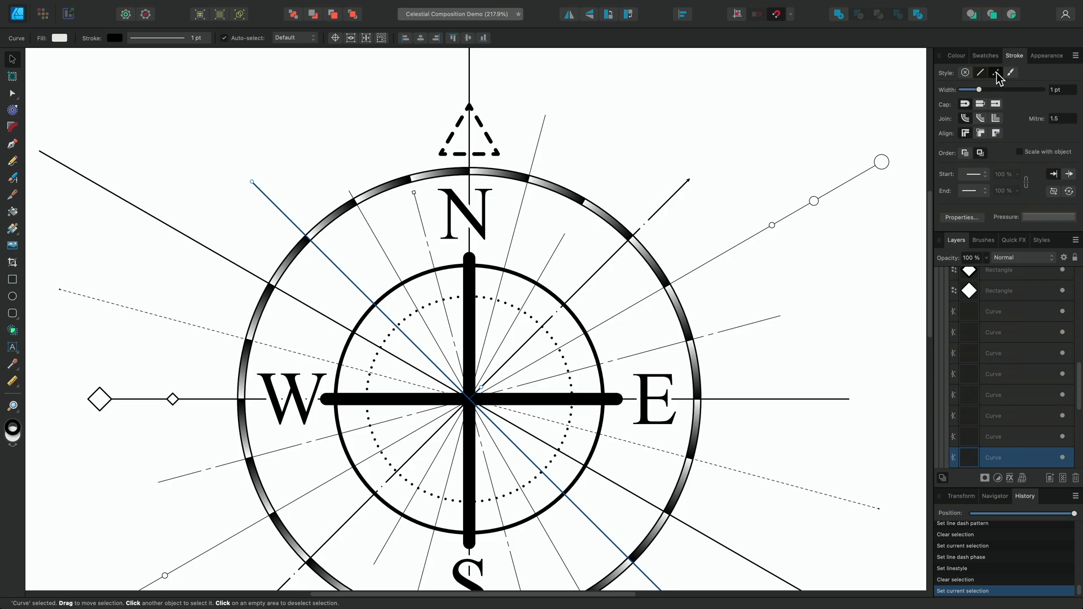
click(995, 72)
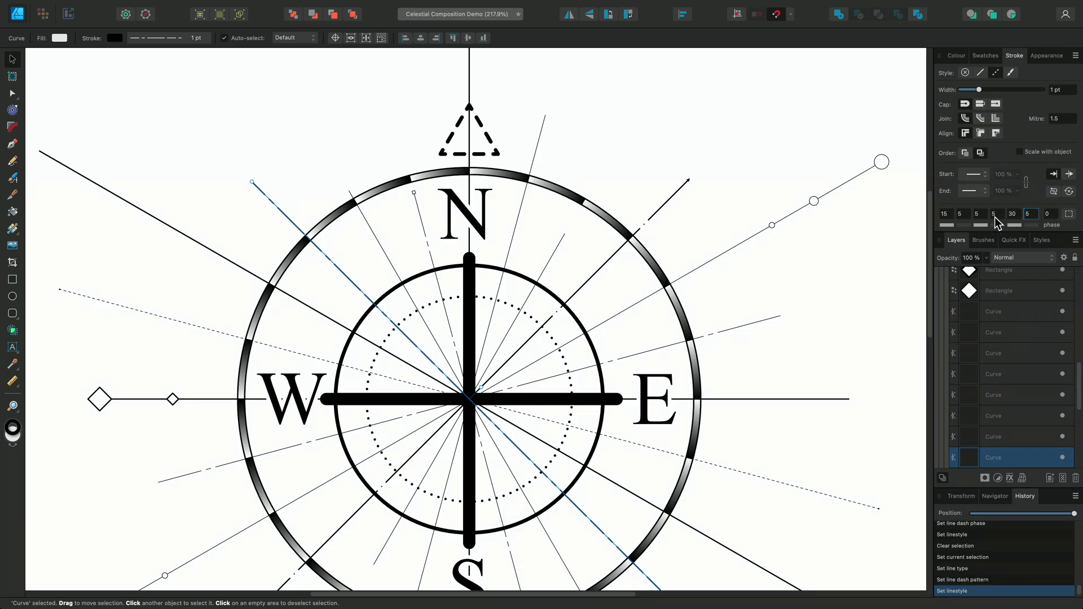
key(return)
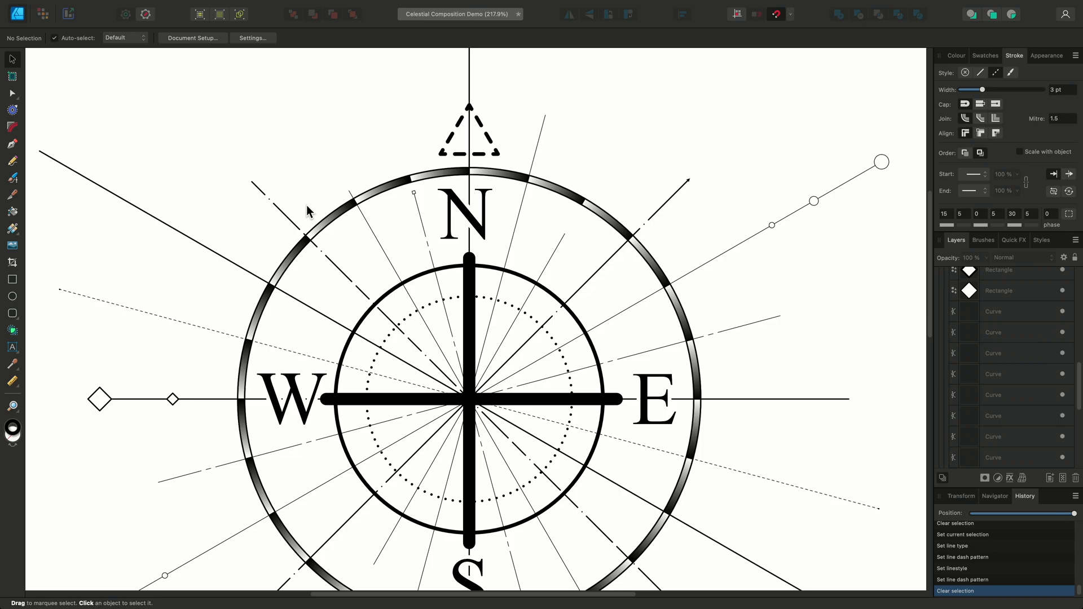
mouse_move(276, 236)
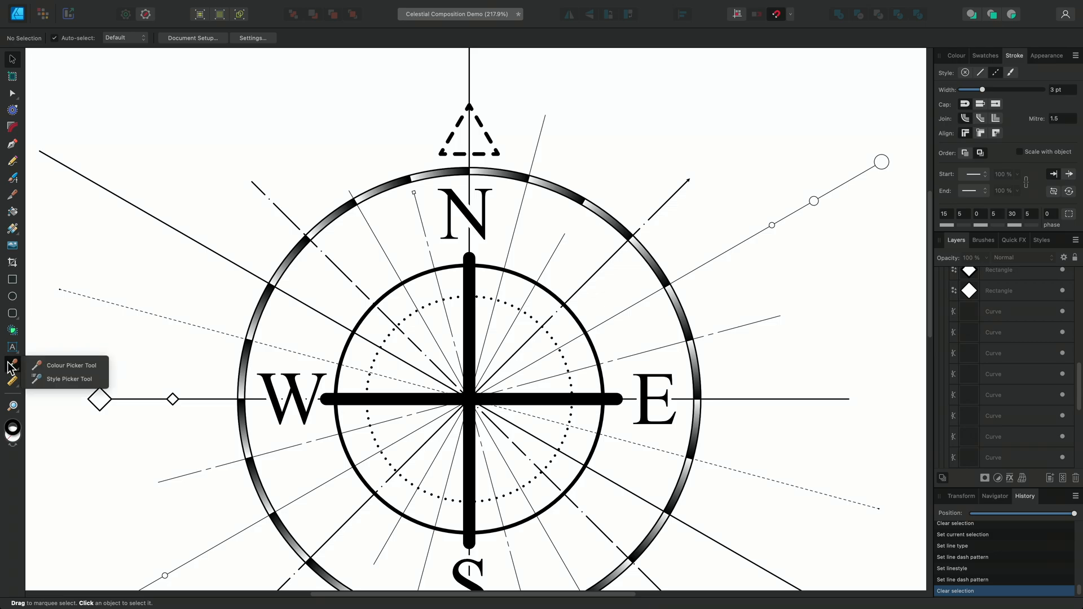
- Switch to the Style Picker Tool to copy the dash-dot stroke onto other compass lines
click(69, 380)
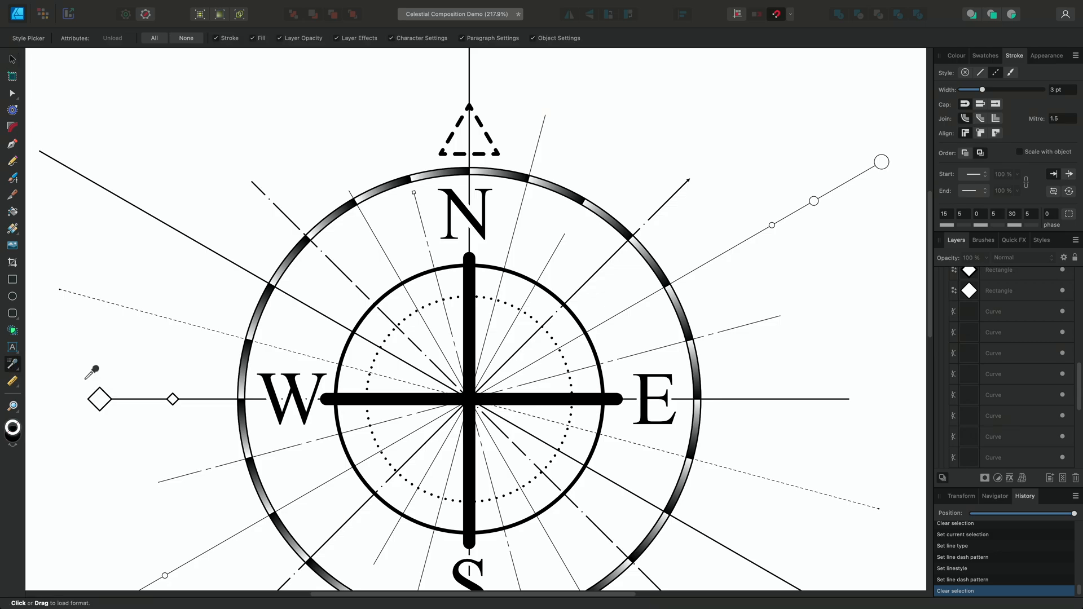
mouse_move(251, 133)
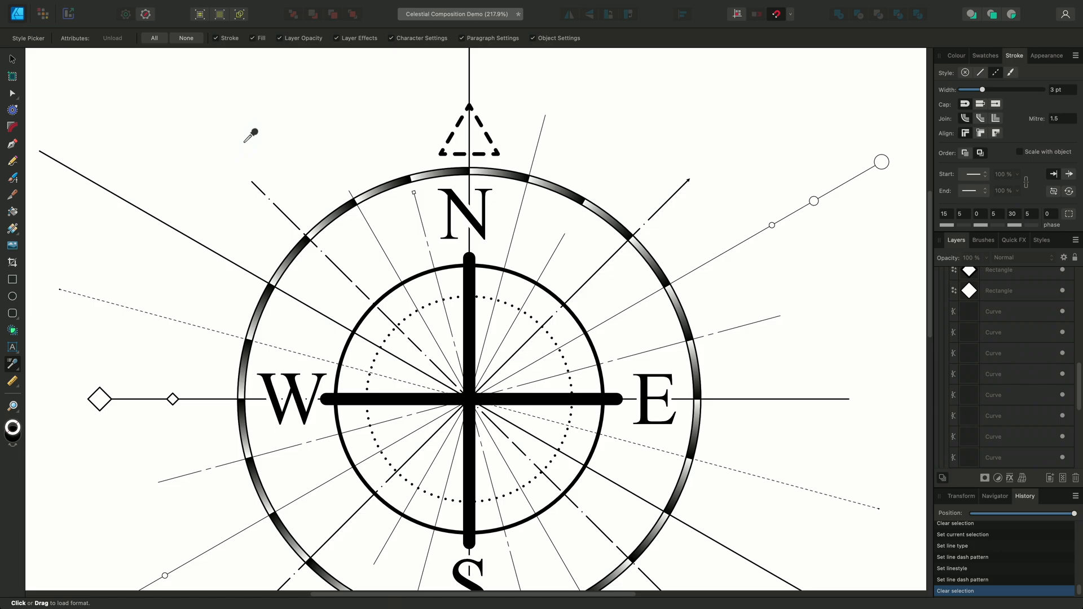
mouse_move(596, 39)
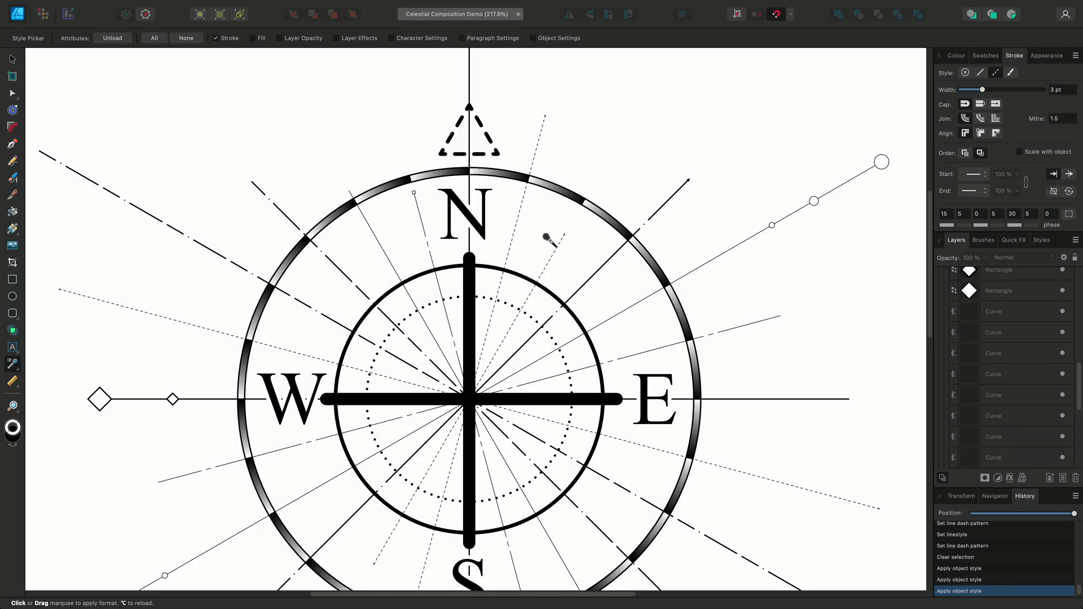
- Select the thick vertical needle and give its line ends square caps
key(v)
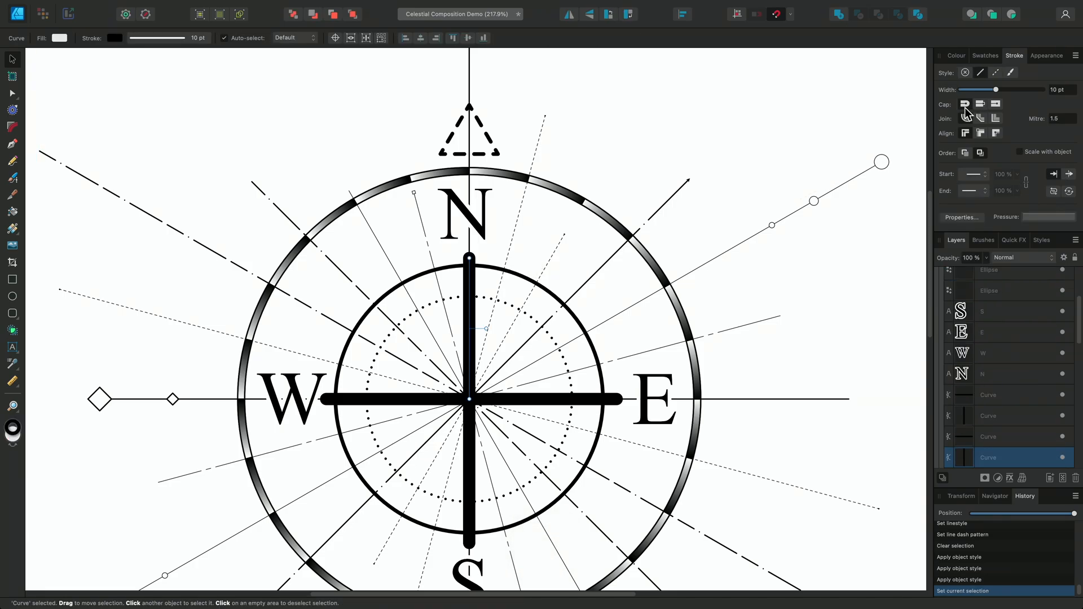
click(995, 104)
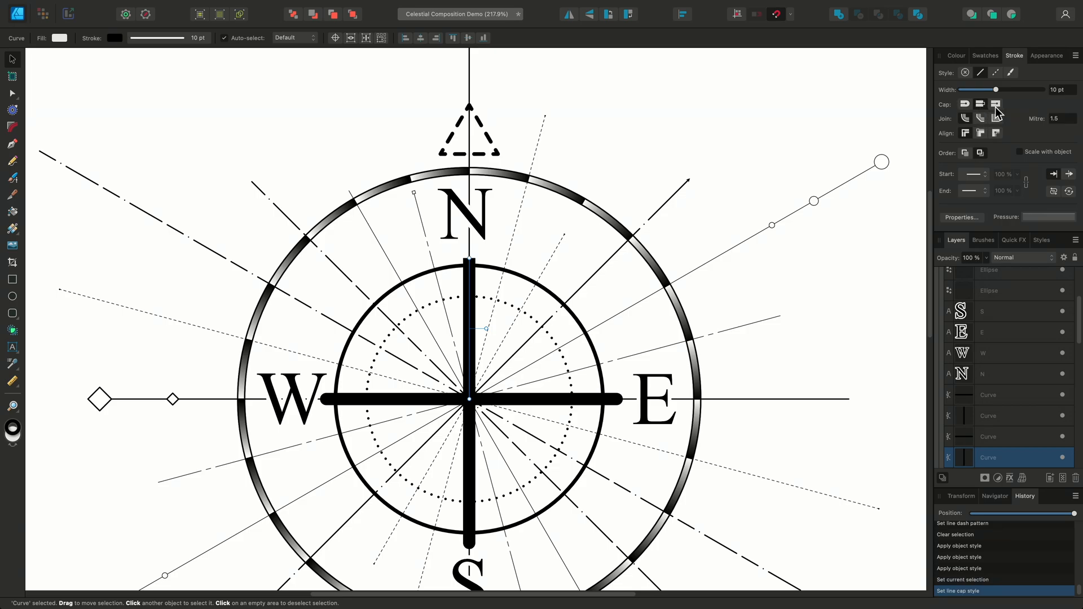
click(973, 174)
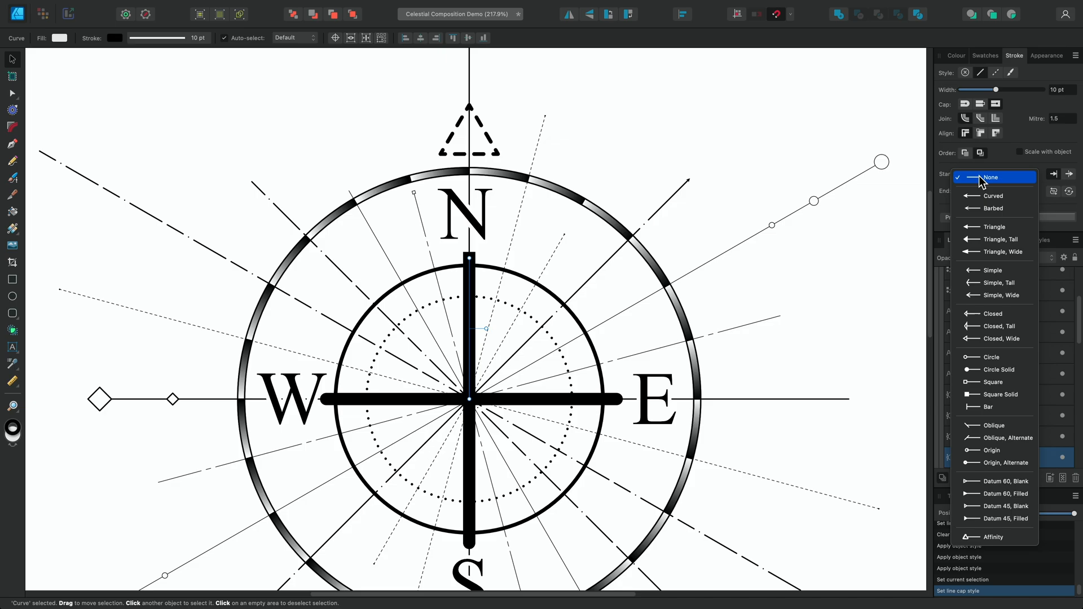
- Add a Curved start arrowhead to the needle at 120% scale
click(993, 209)
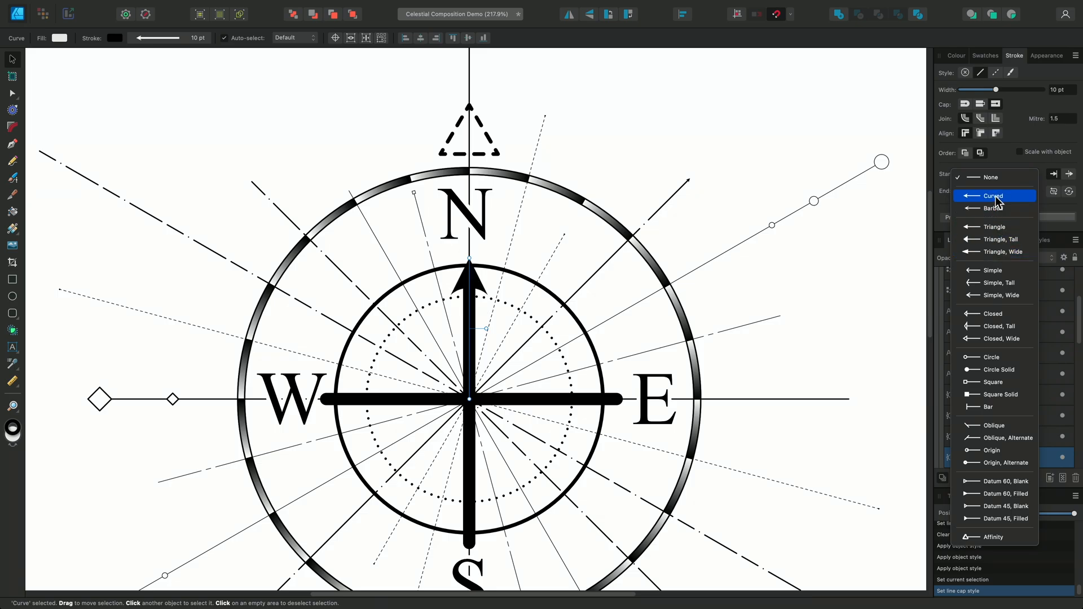
click(993, 196)
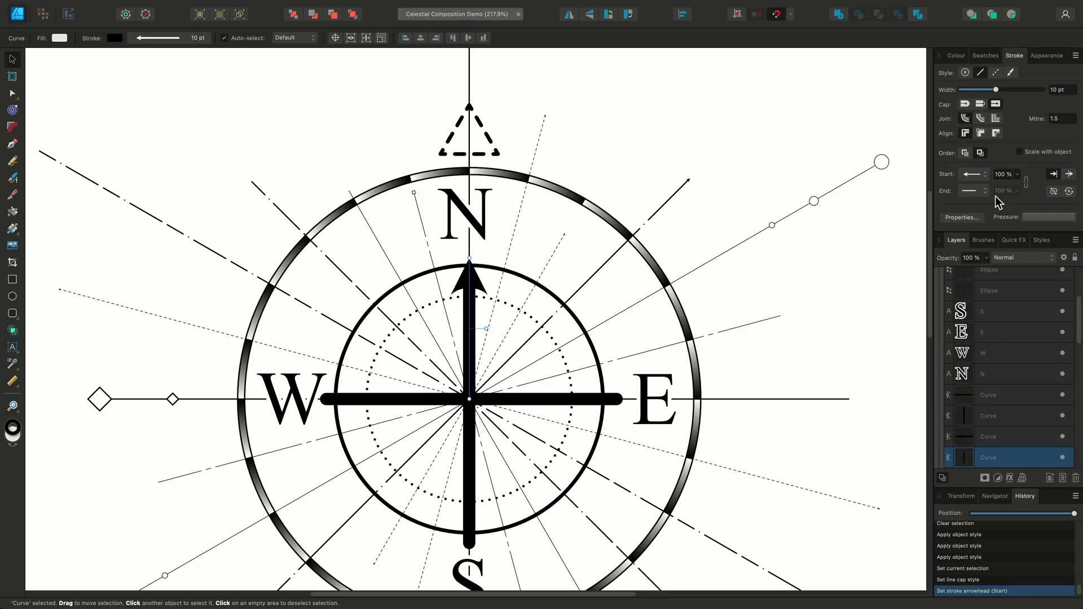
mouse_move(1015, 181)
text(120)
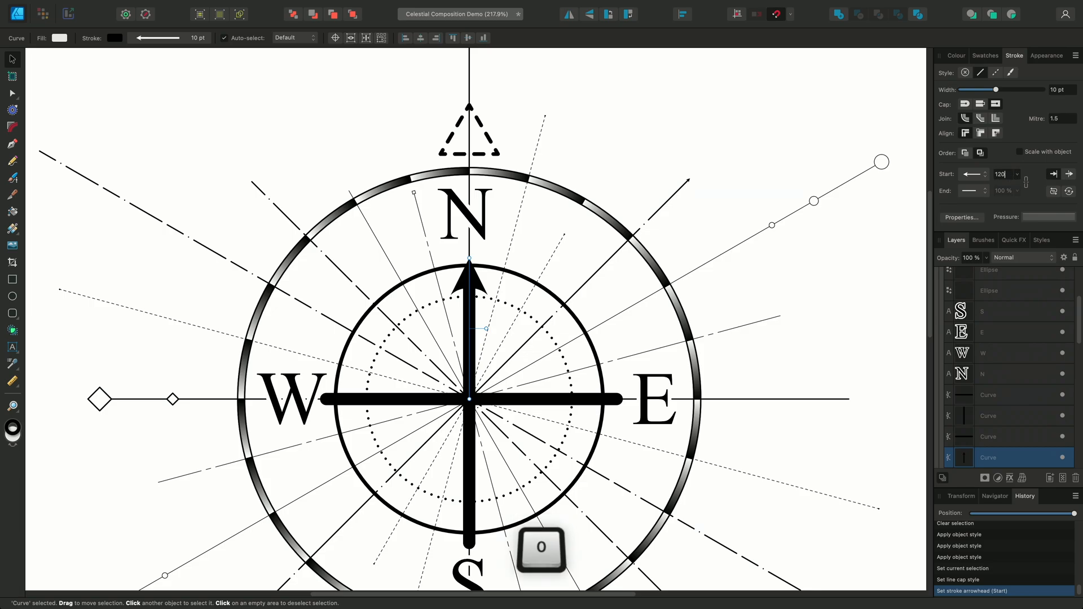
key(return)
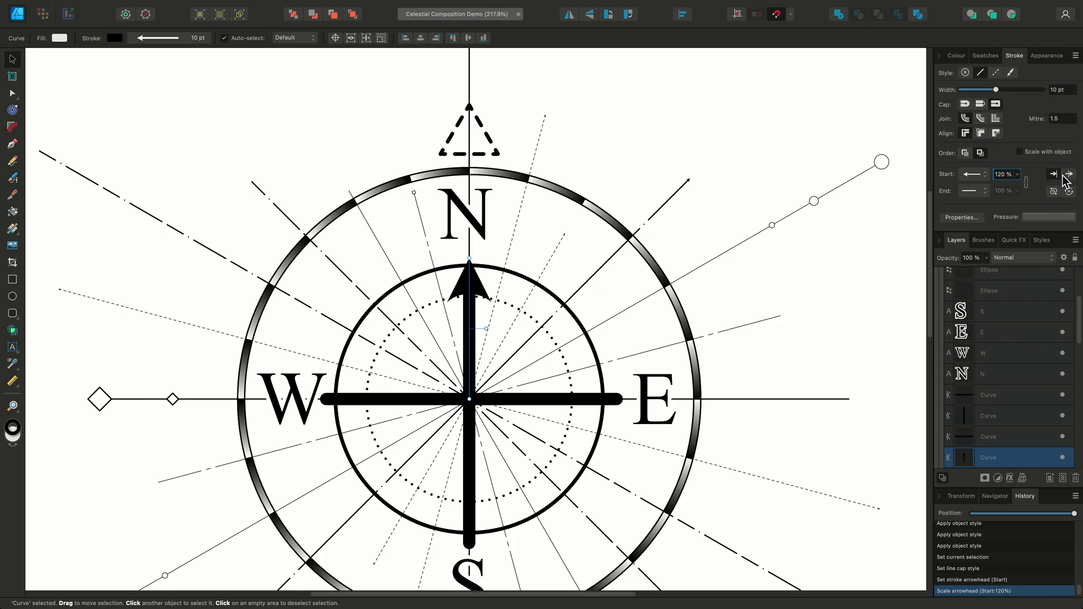
- Toggle the arrowhead placement, ending with it set inside the line end
click(1069, 174)
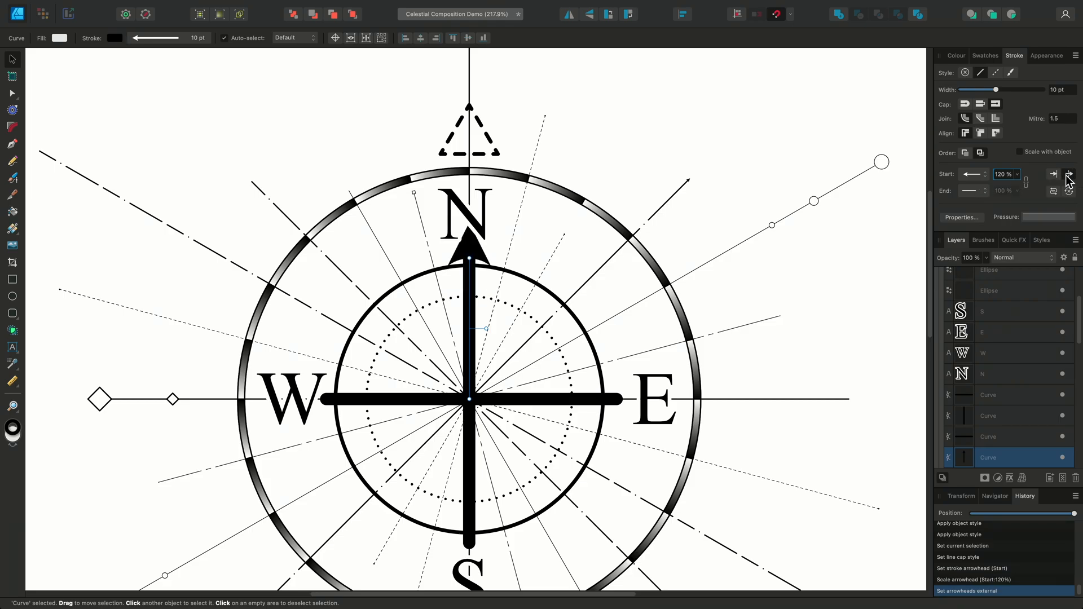
click(1054, 174)
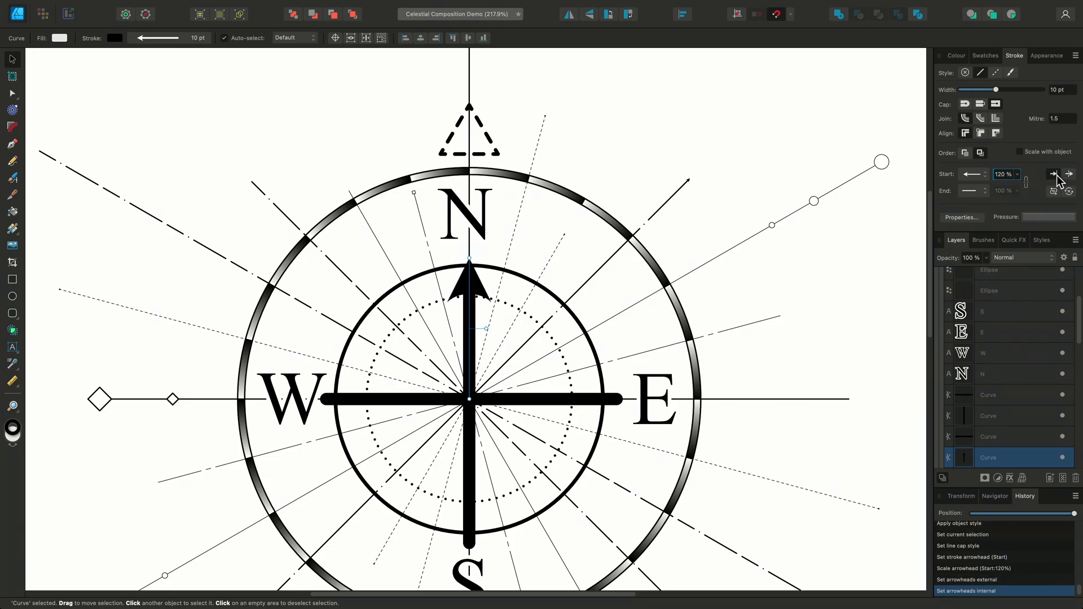
click(1067, 173)
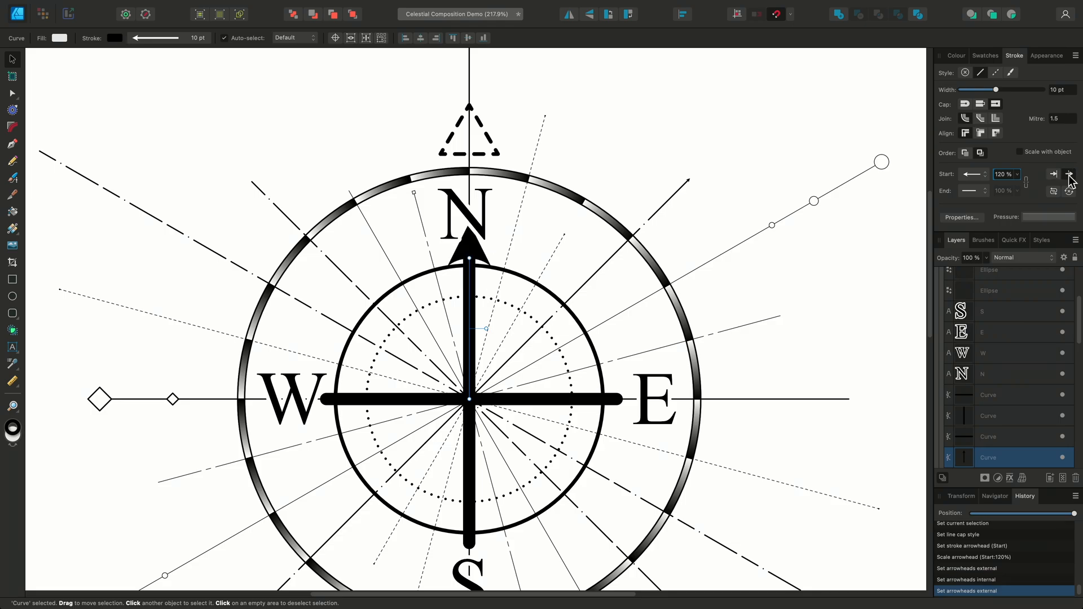
click(1054, 192)
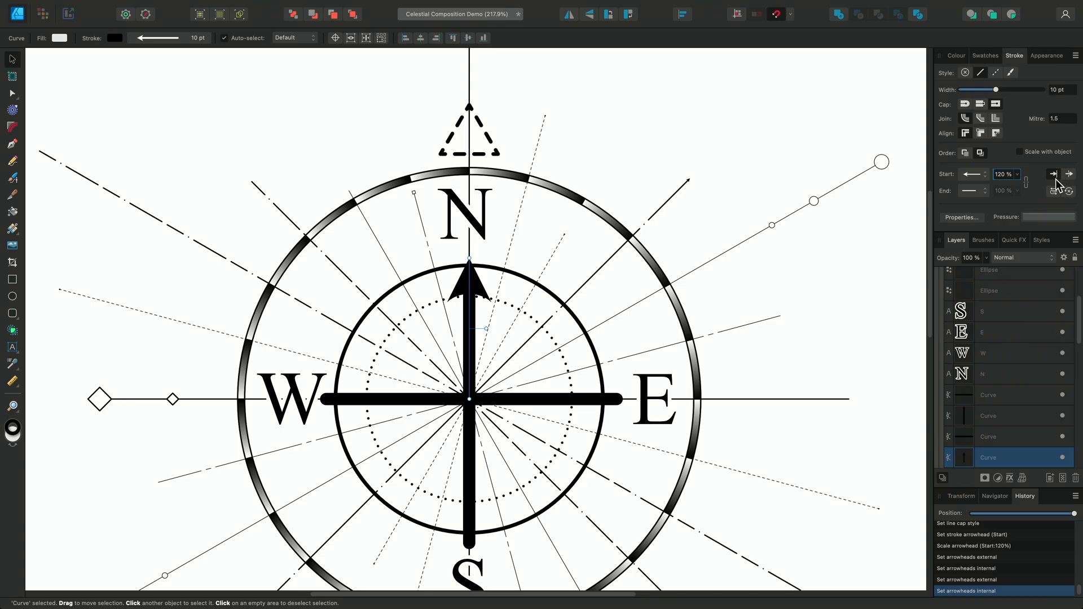
- Swap the arrowhead to the other end, then remove all arrowheads from the needle
click(1054, 192)
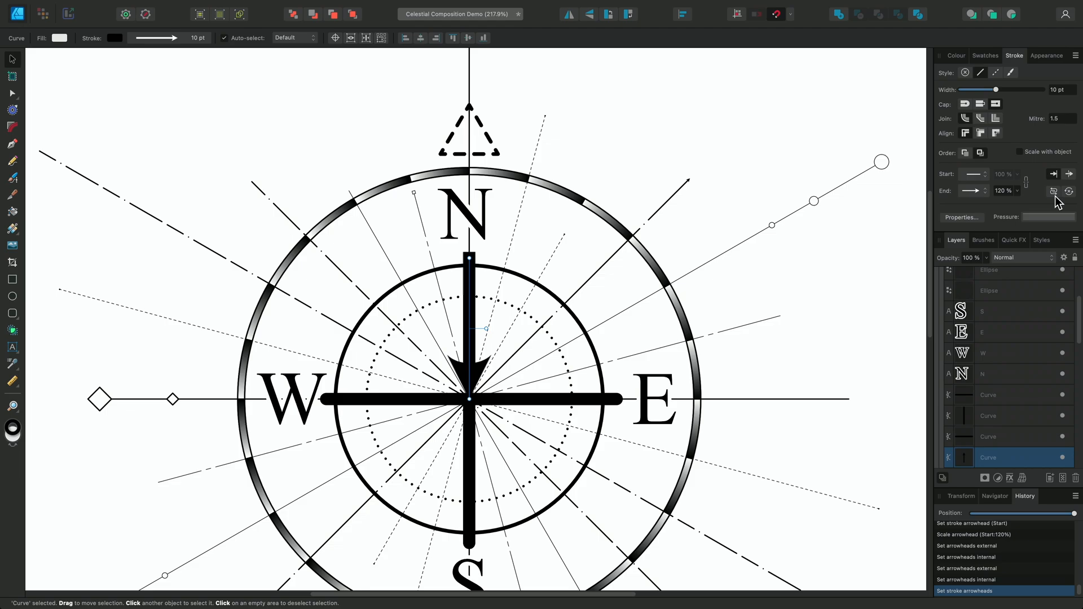
click(1052, 174)
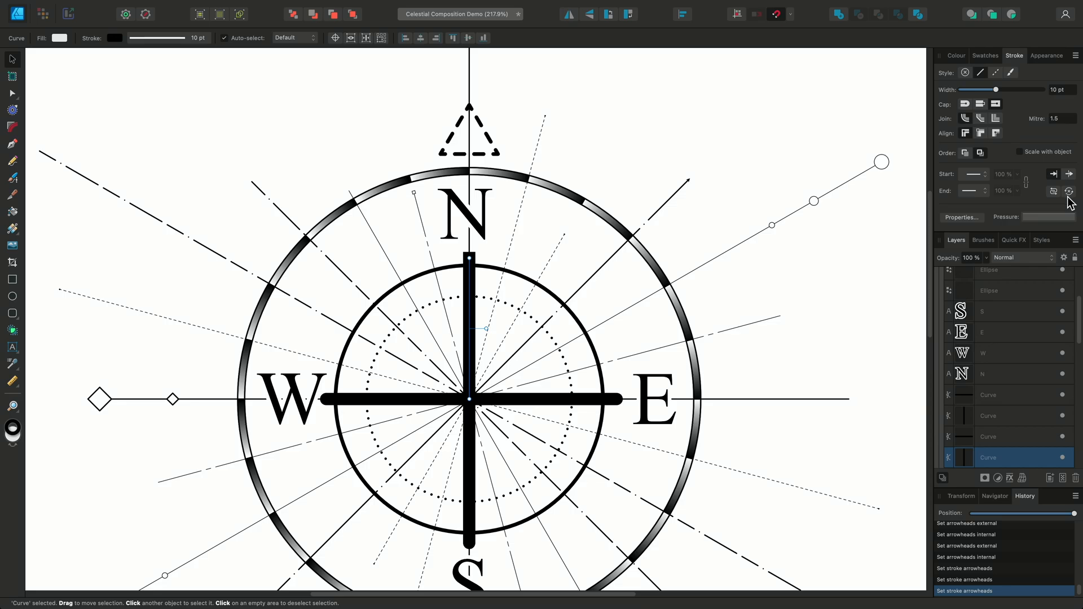
- Taper the vertical needle via the Pressure graph, then copy the tapered style onto the horizontal needle
click(1045, 217)
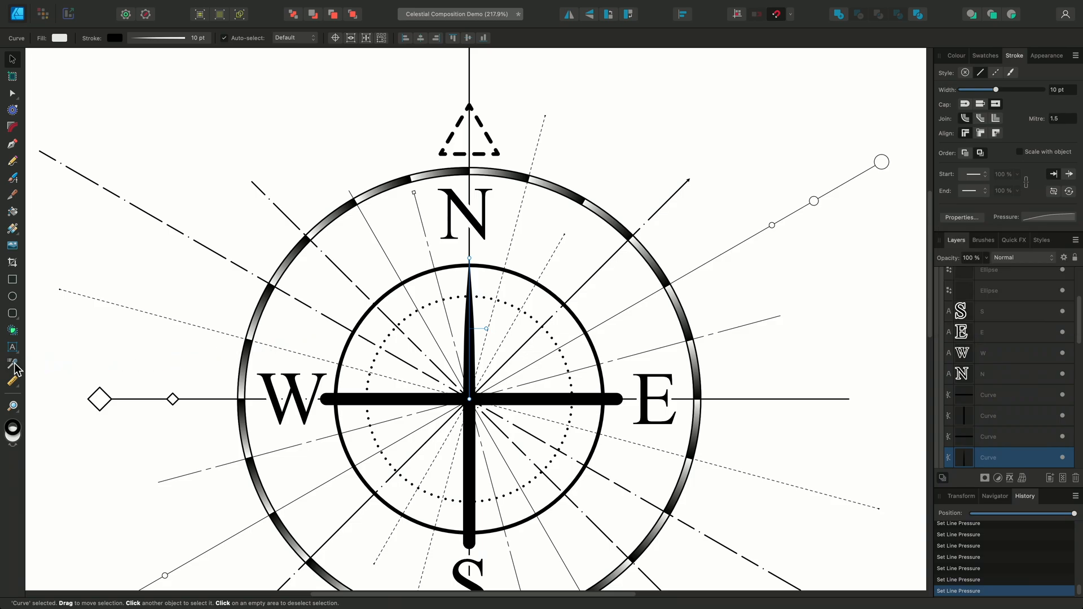
click(11, 364)
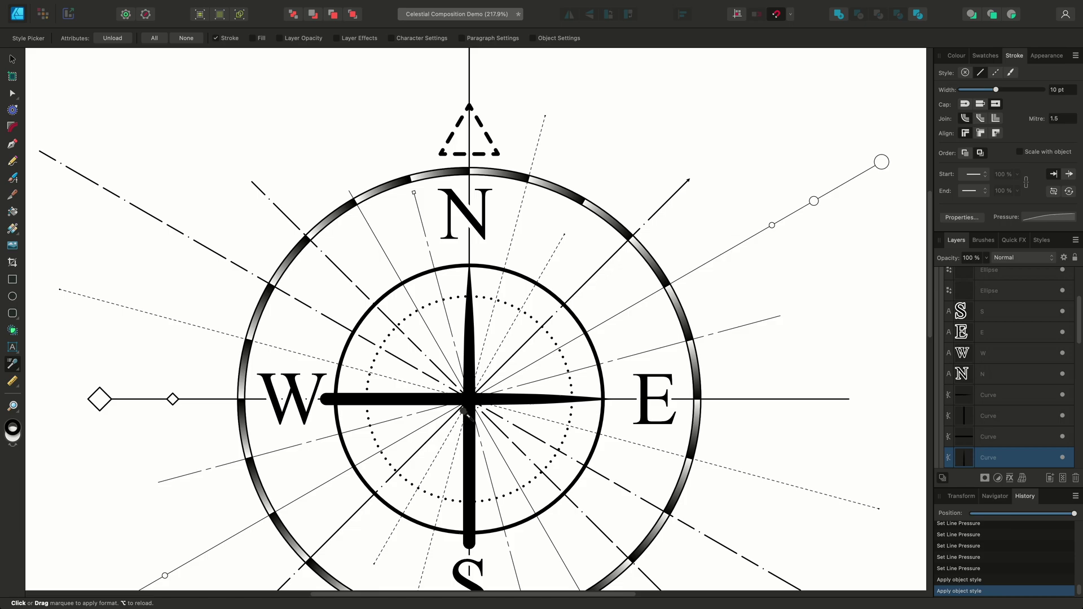
key(v)
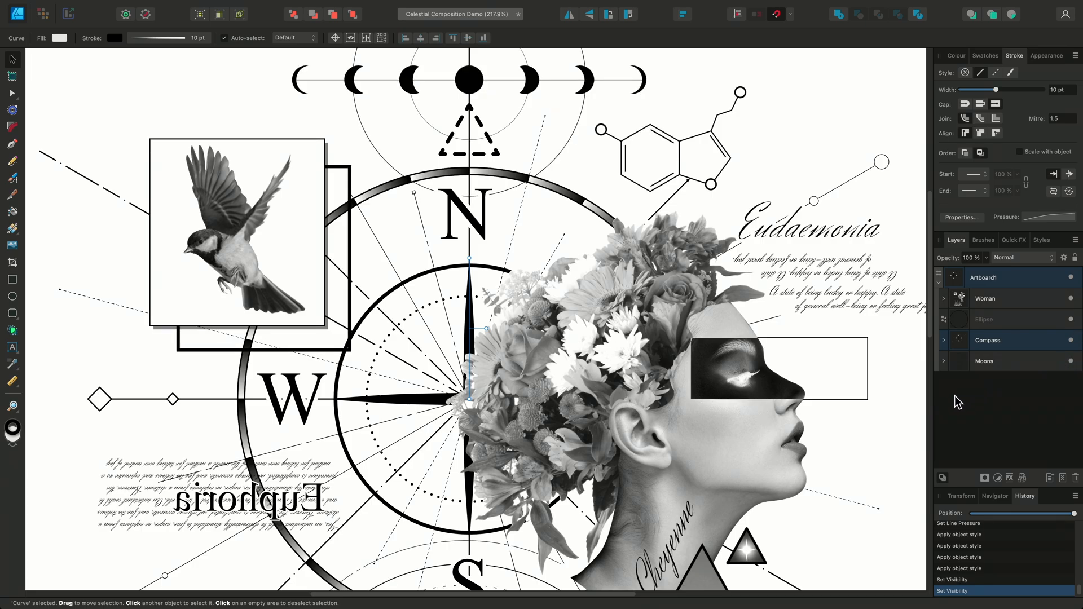
- Set the small star triangle's stroke to Mitre Join with a mitre limit of 3
scroll(down, 3)
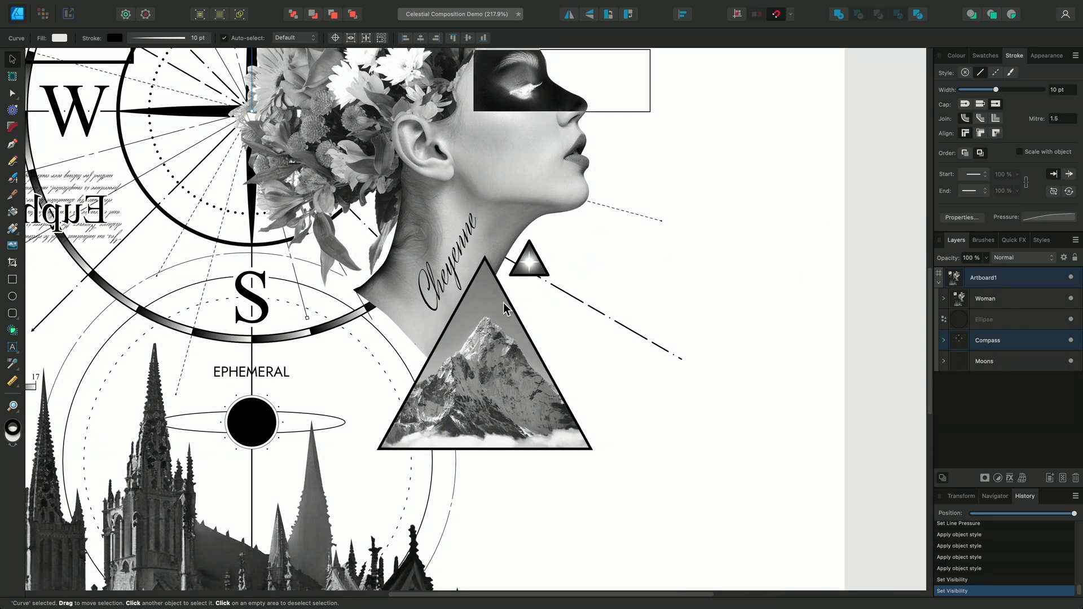
scroll(up, 3)
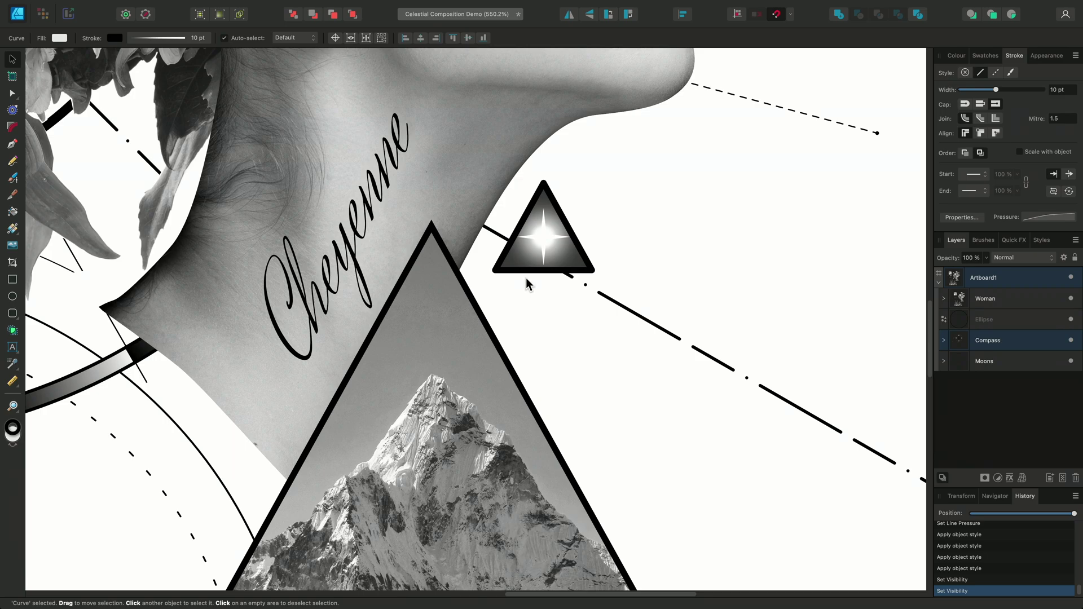
click(542, 234)
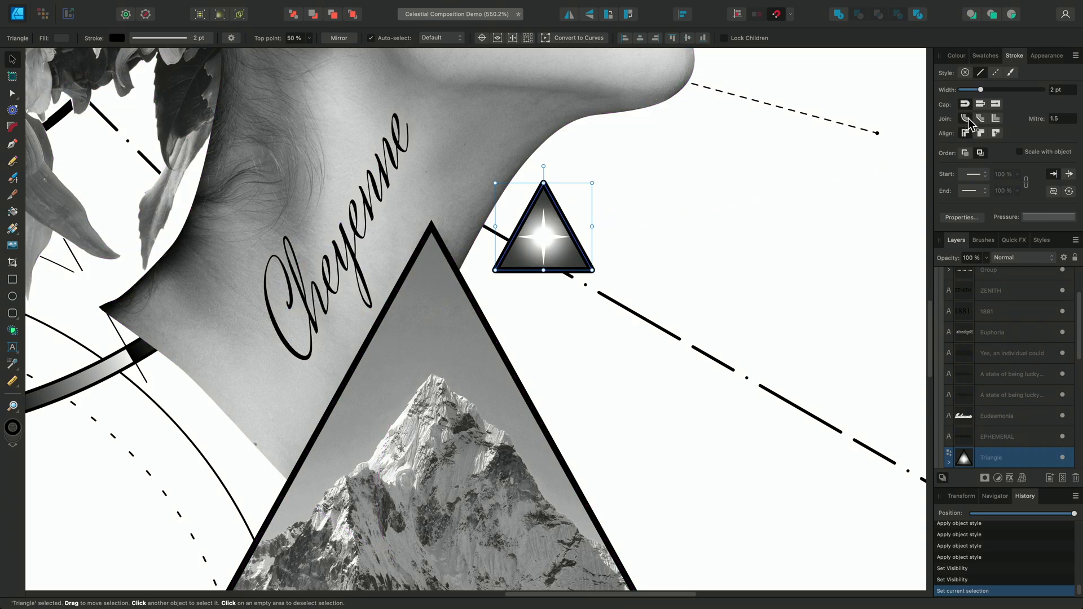
click(980, 118)
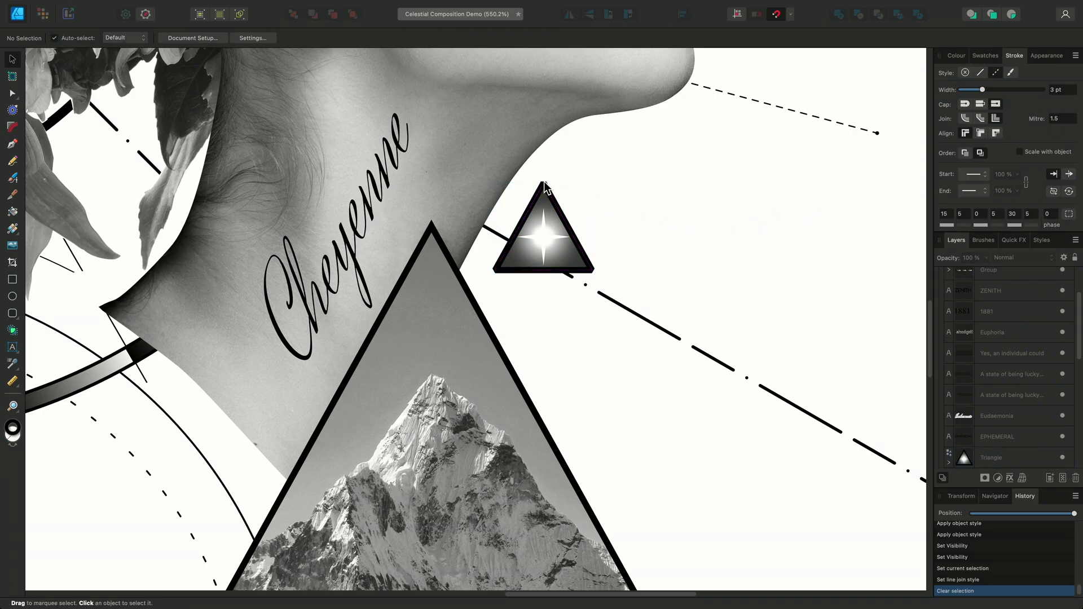
mouse_move(432, 230)
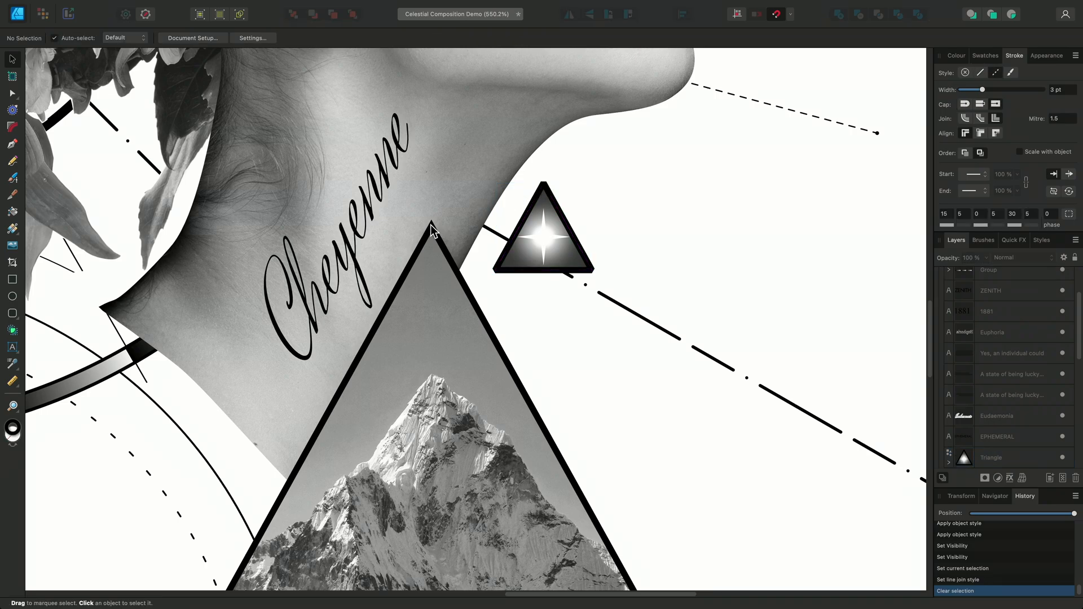
click(544, 228)
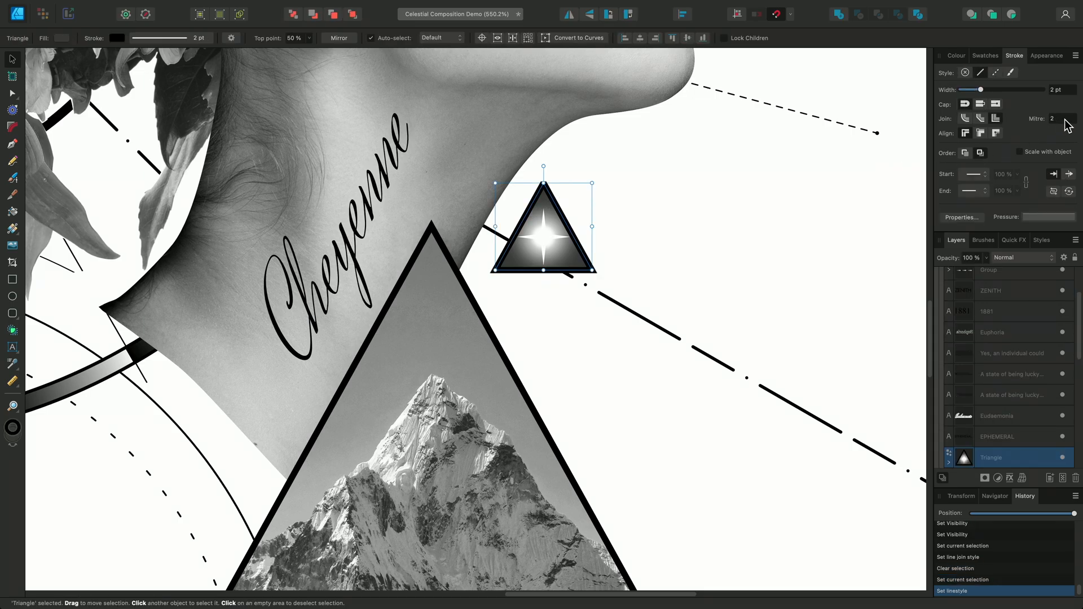
click(1068, 115)
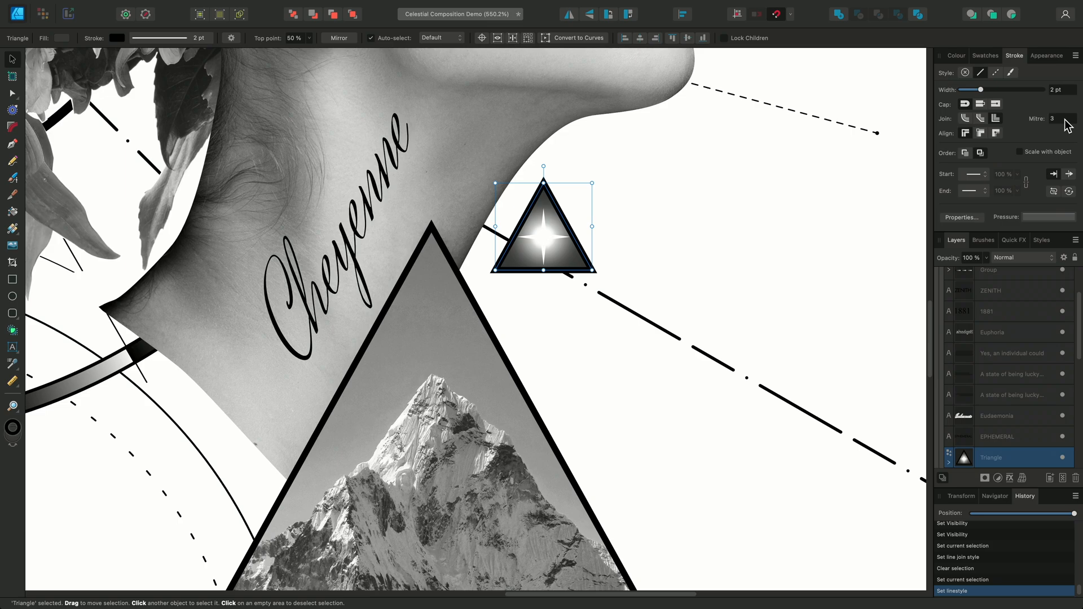
mouse_move(965, 133)
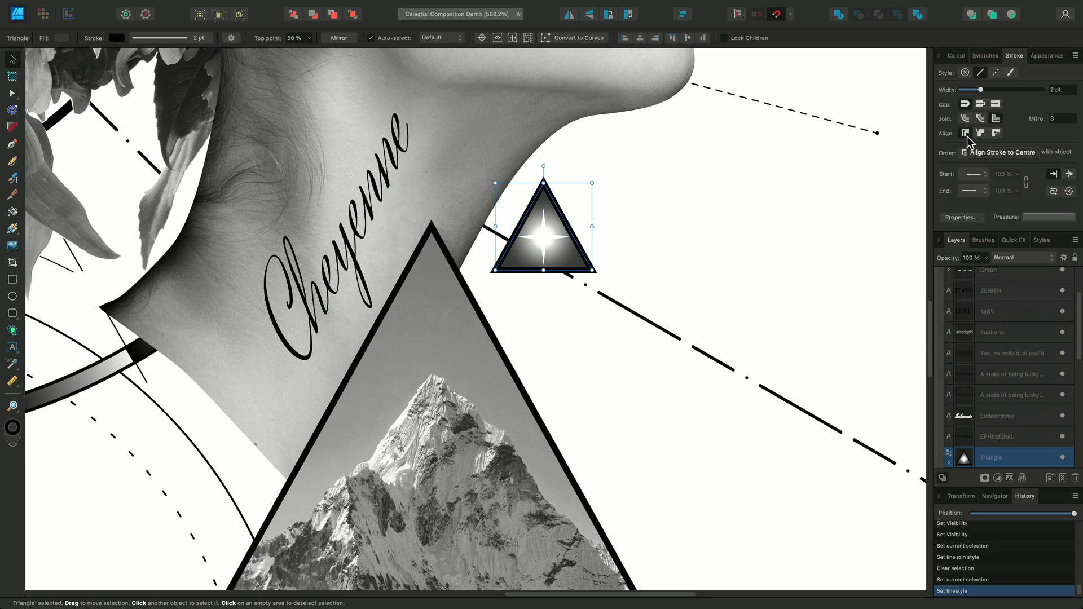
- Align the small star triangle's stroke to Outside after trying Inside, then deselect it
click(966, 133)
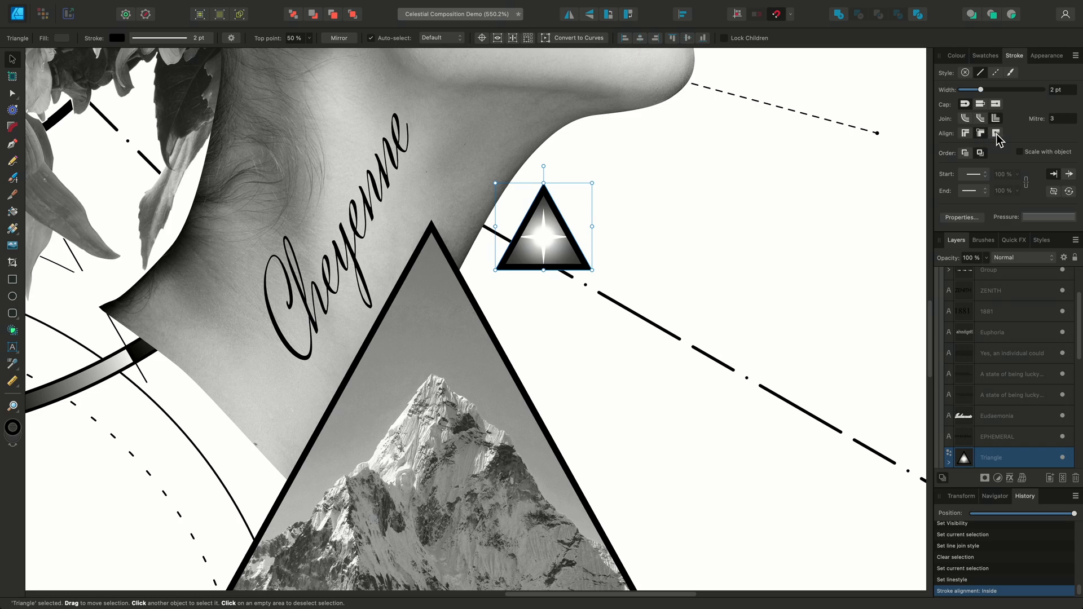
click(979, 133)
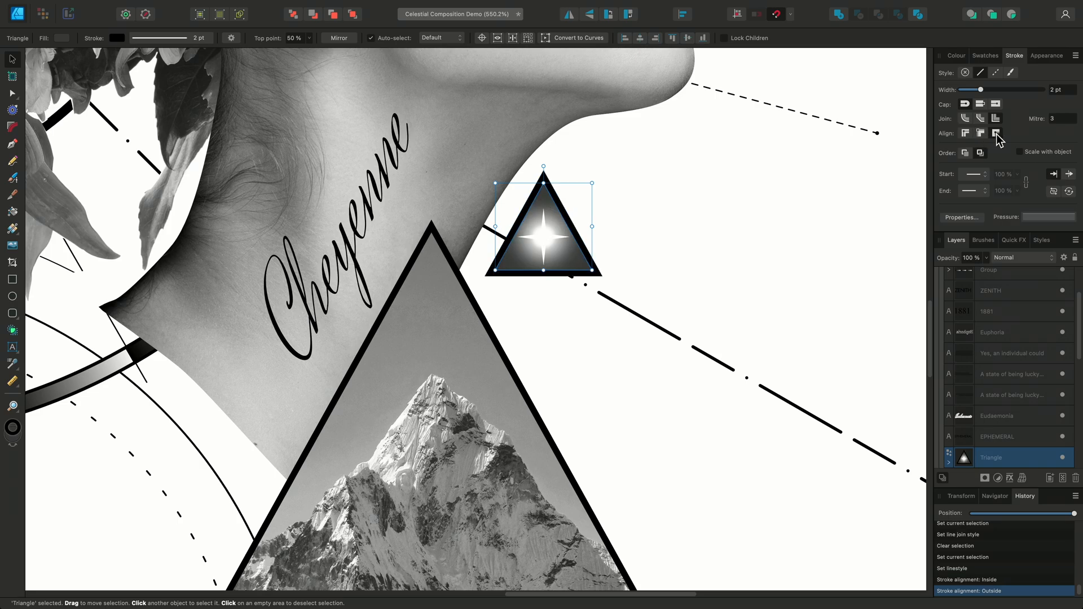
click(996, 134)
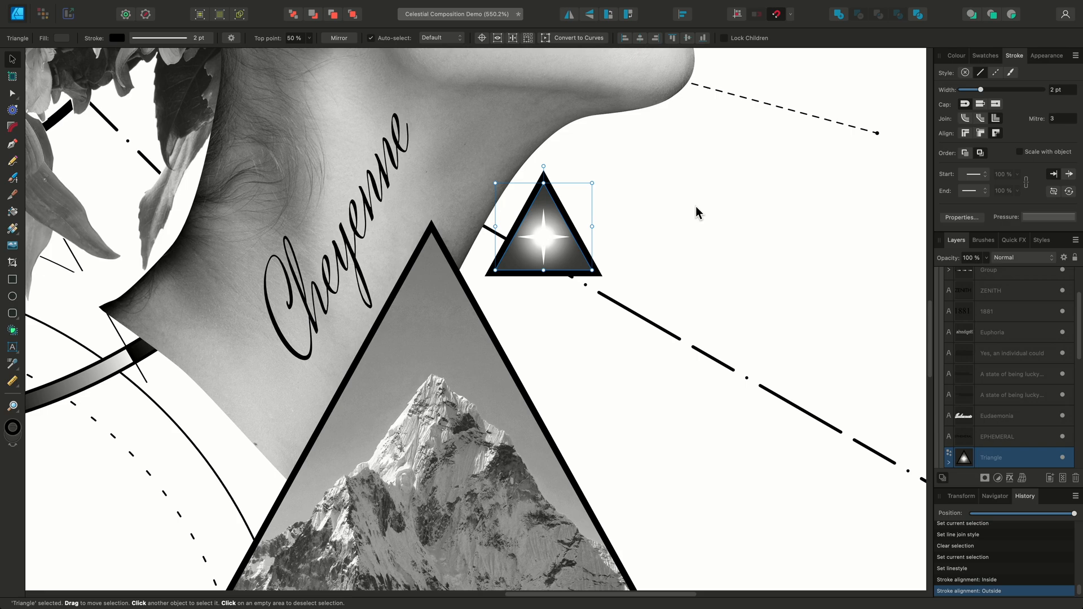
click(650, 214)
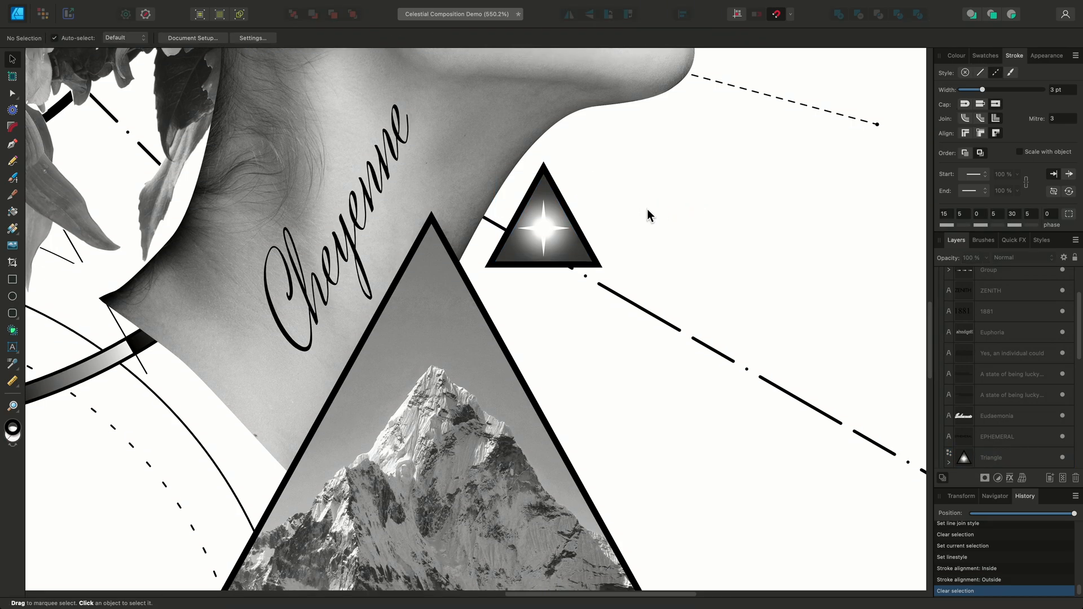
scroll(down, 3)
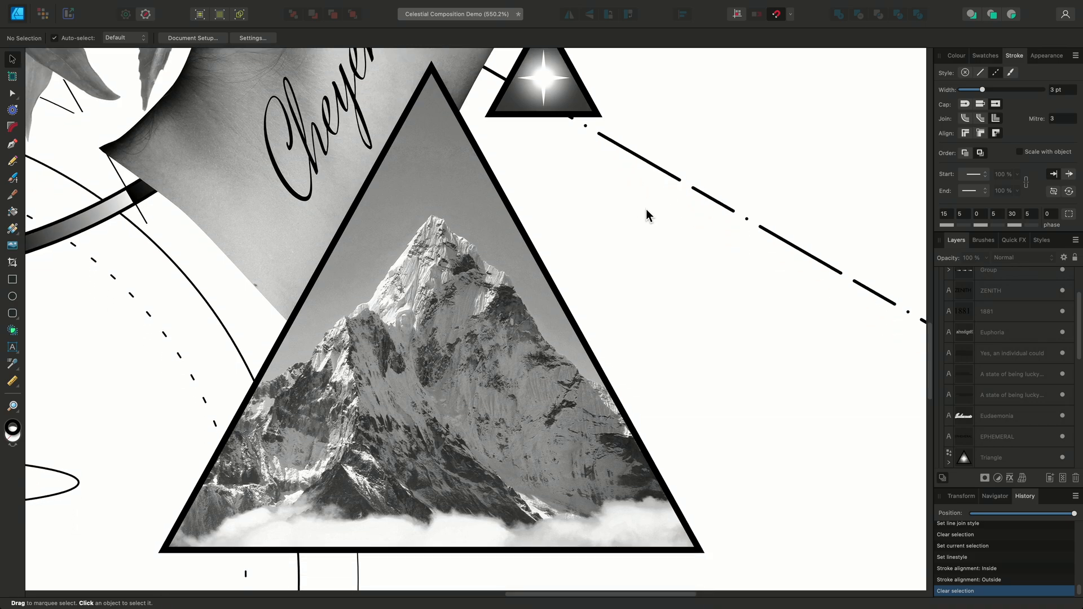
mouse_move(537, 257)
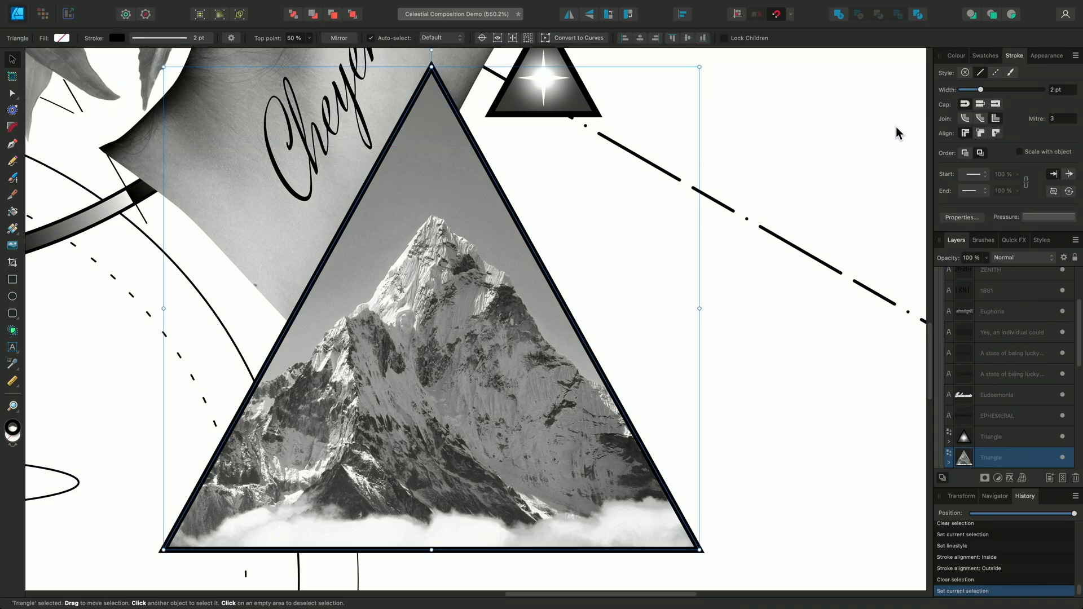
- Add a second 4 pt white stroke to the mountain triangle, aligned inside beneath the black outline
click(1047, 55)
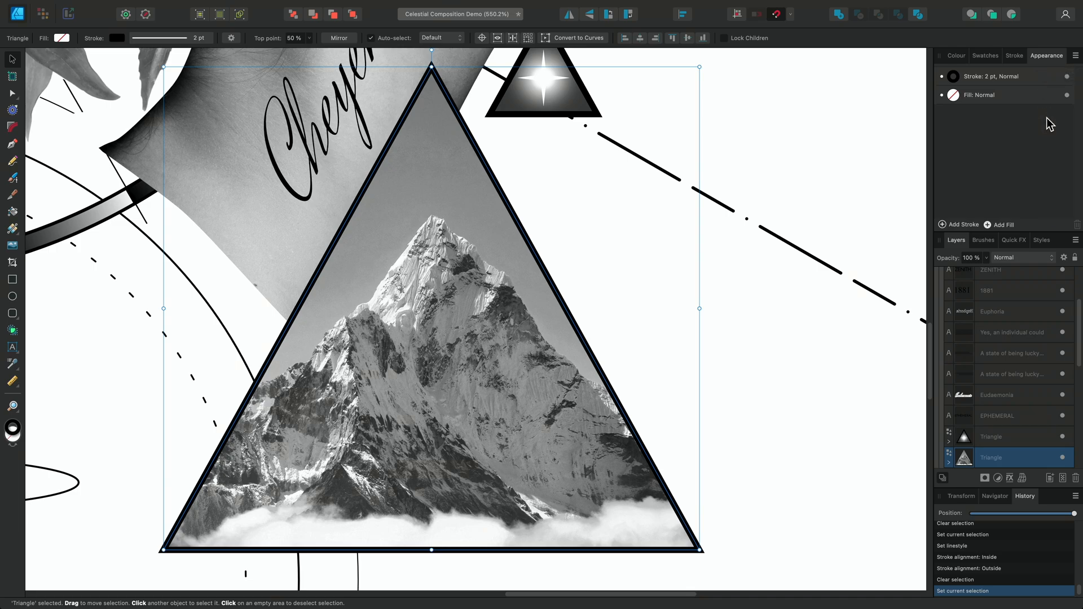
mouse_move(973, 232)
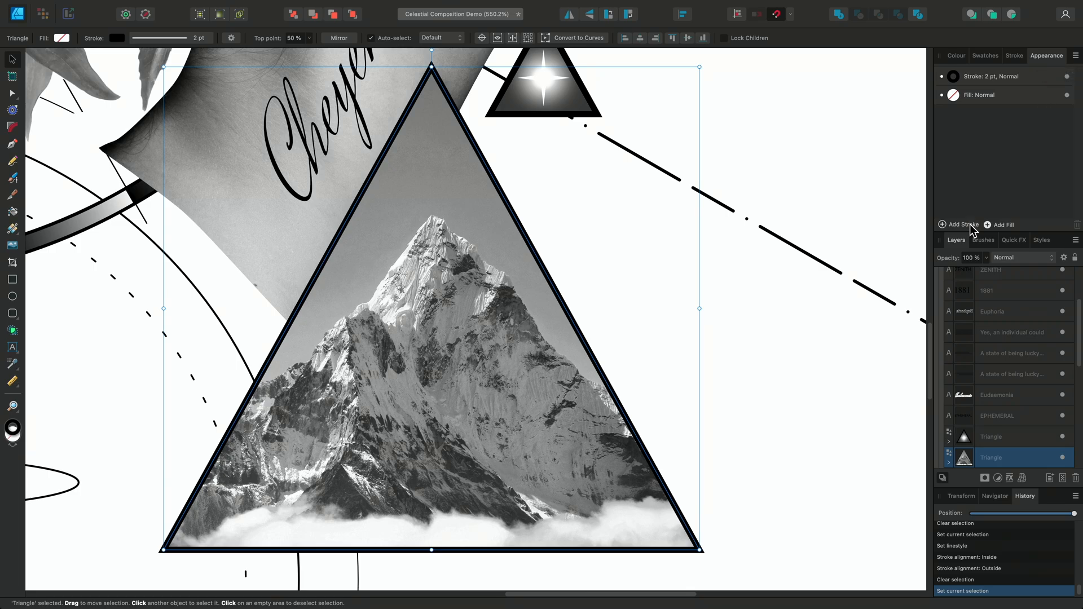
click(961, 225)
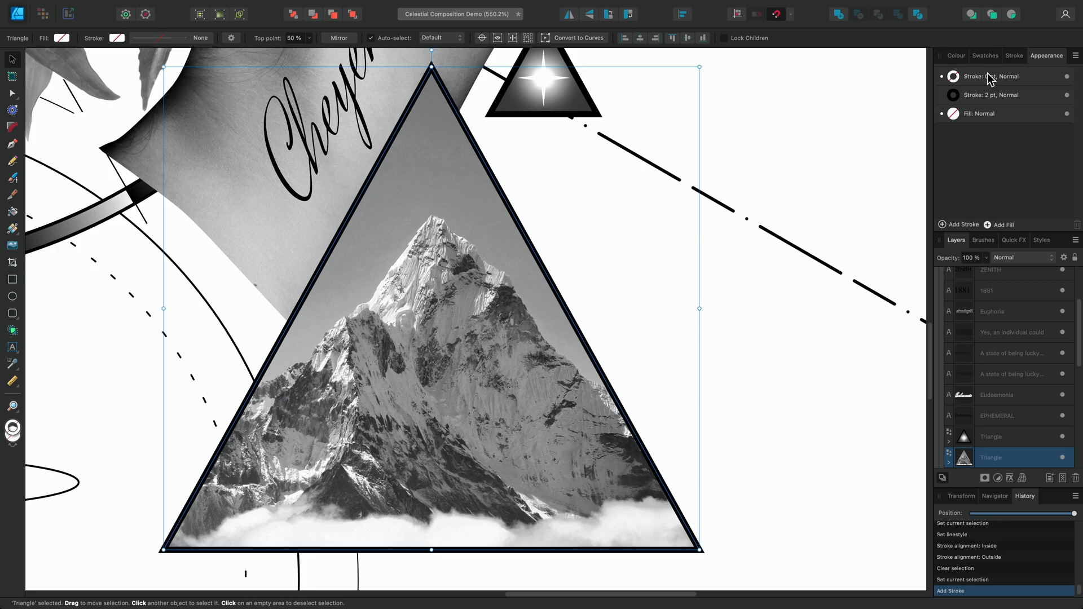
click(995, 76)
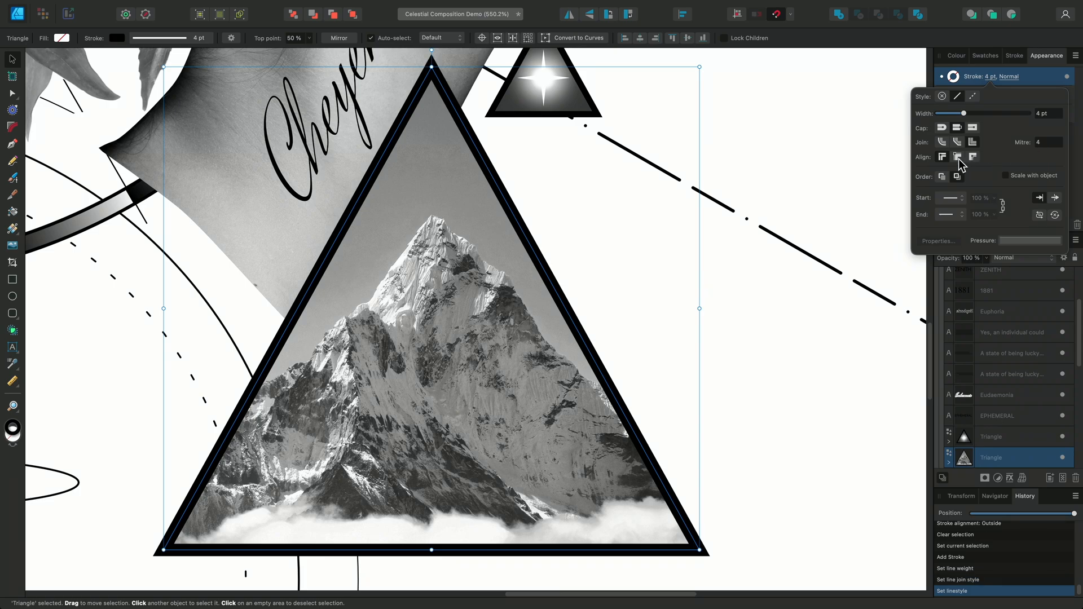
click(958, 156)
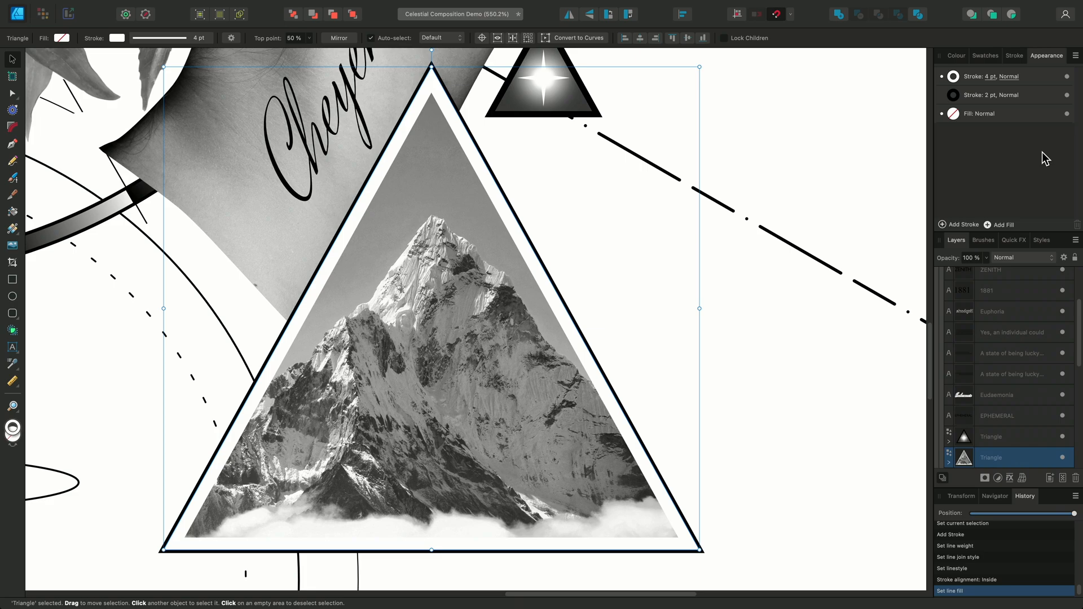
mouse_move(1035, 88)
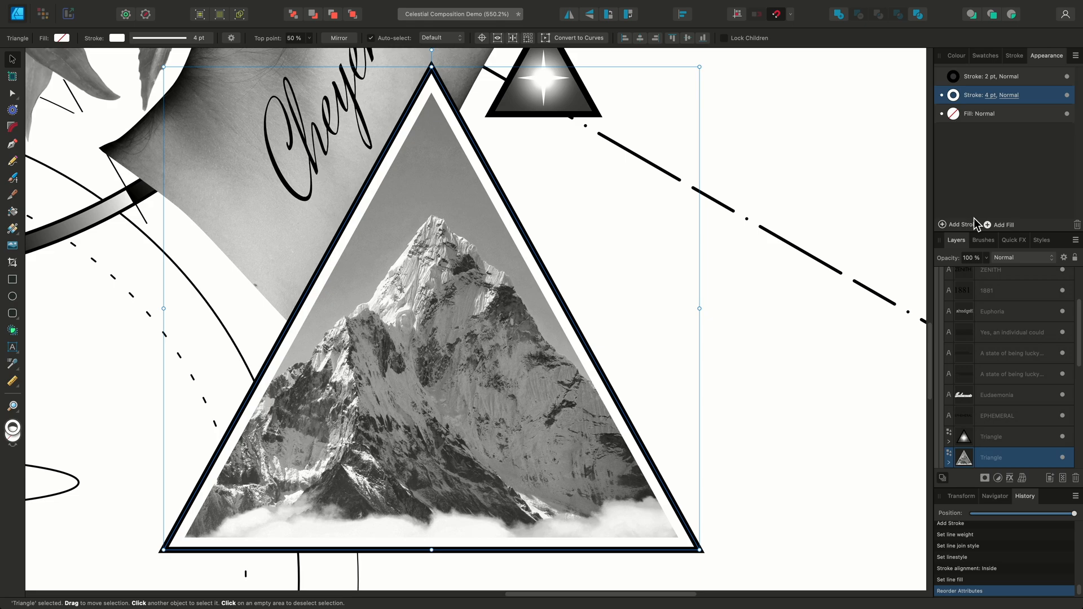
- Add a third 3 pt inside stroke set to Erase, cutting a gap in the white band, then fit the artboard
click(958, 224)
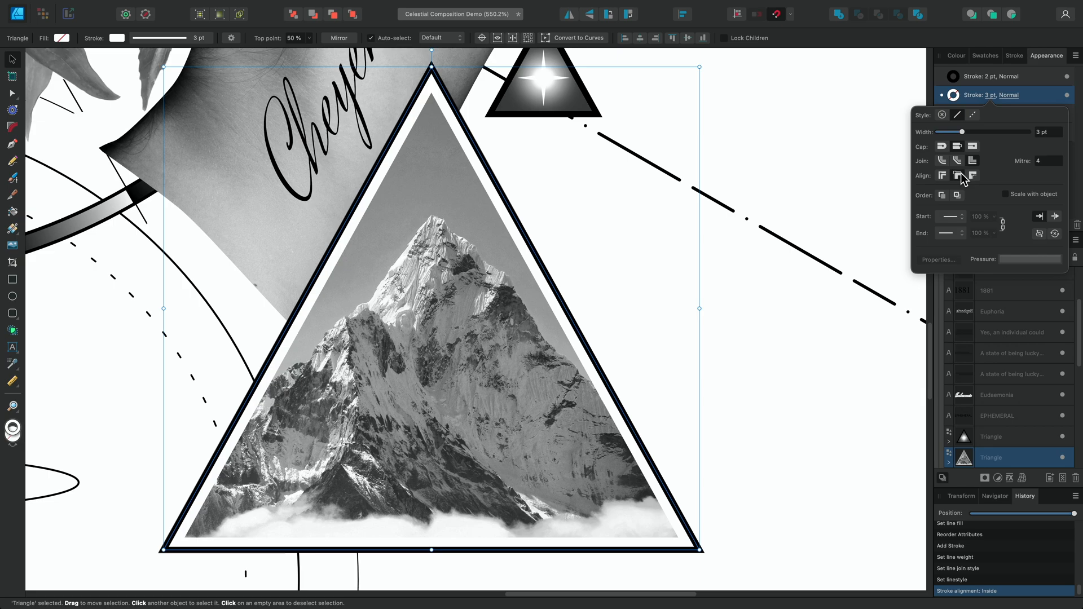
click(1016, 95)
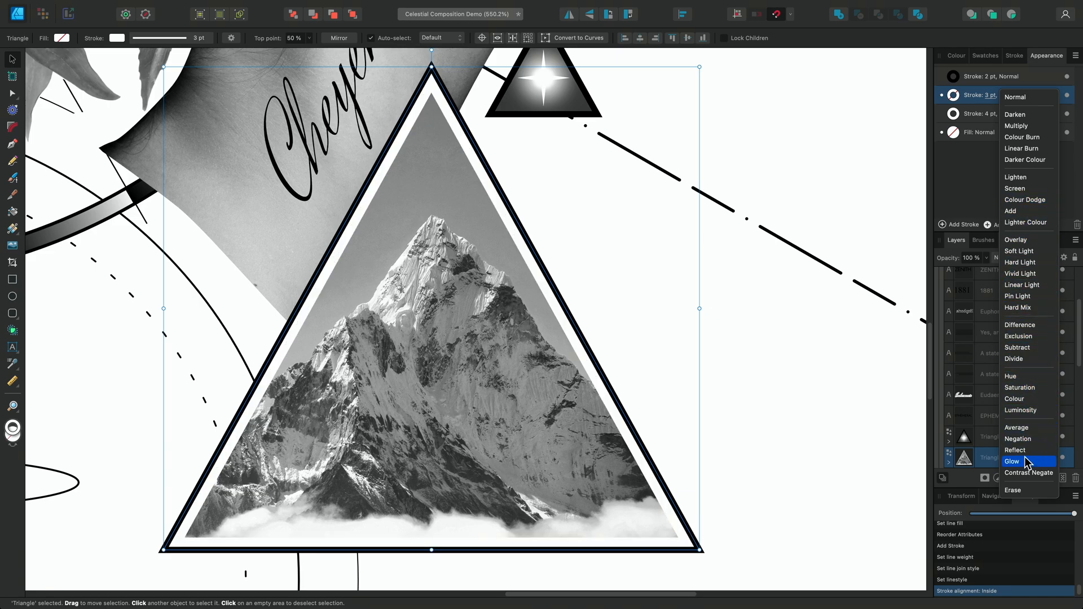
click(1013, 489)
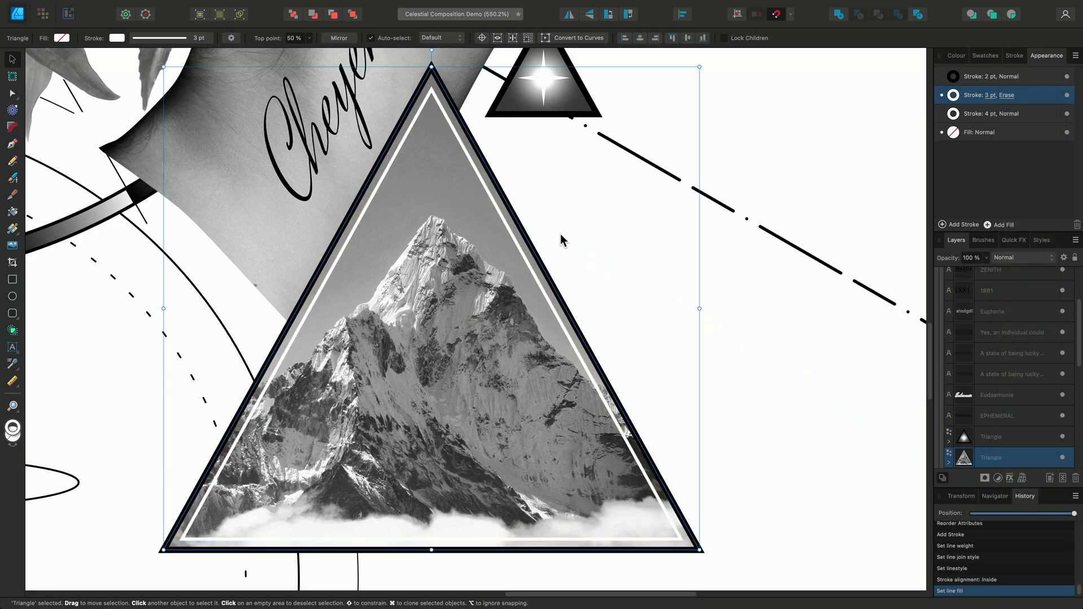
click(559, 235)
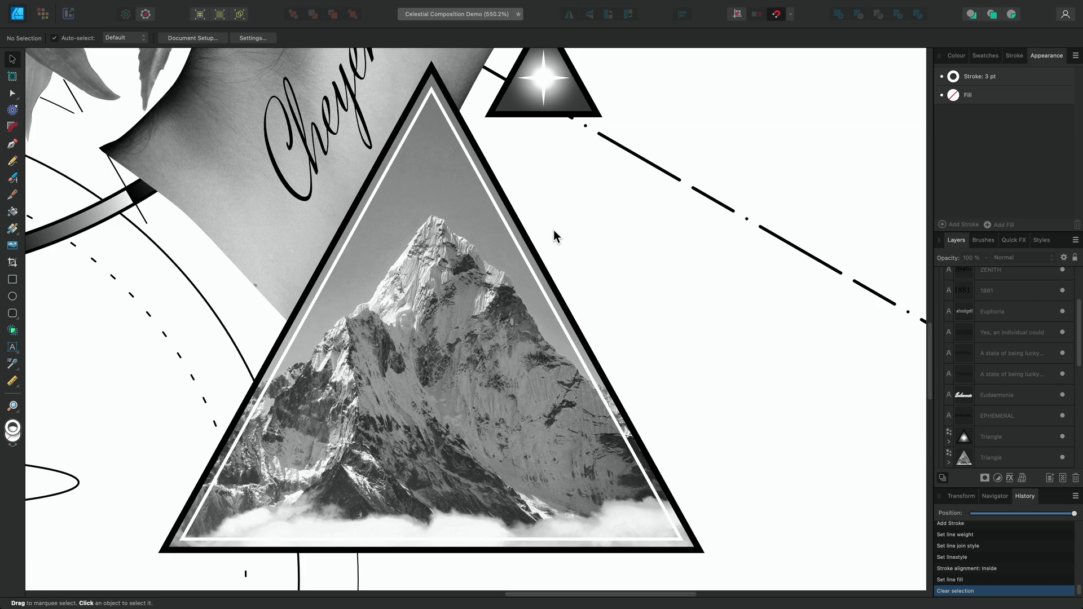
key(cmd+0)
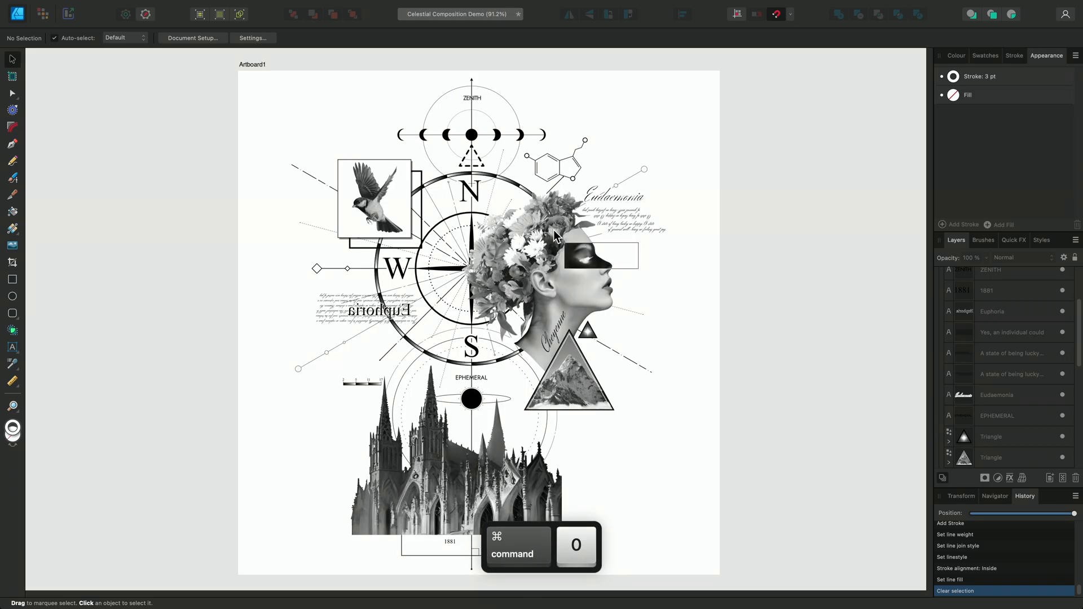